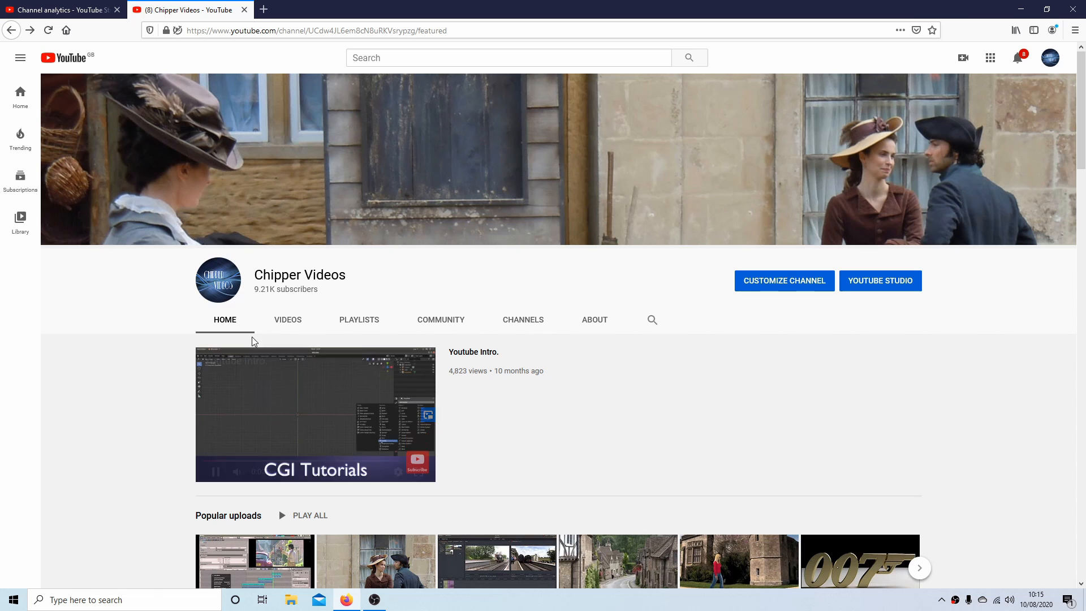
Show the channel's Playlists page, then switch over to the Blender project
left_click(359, 319)
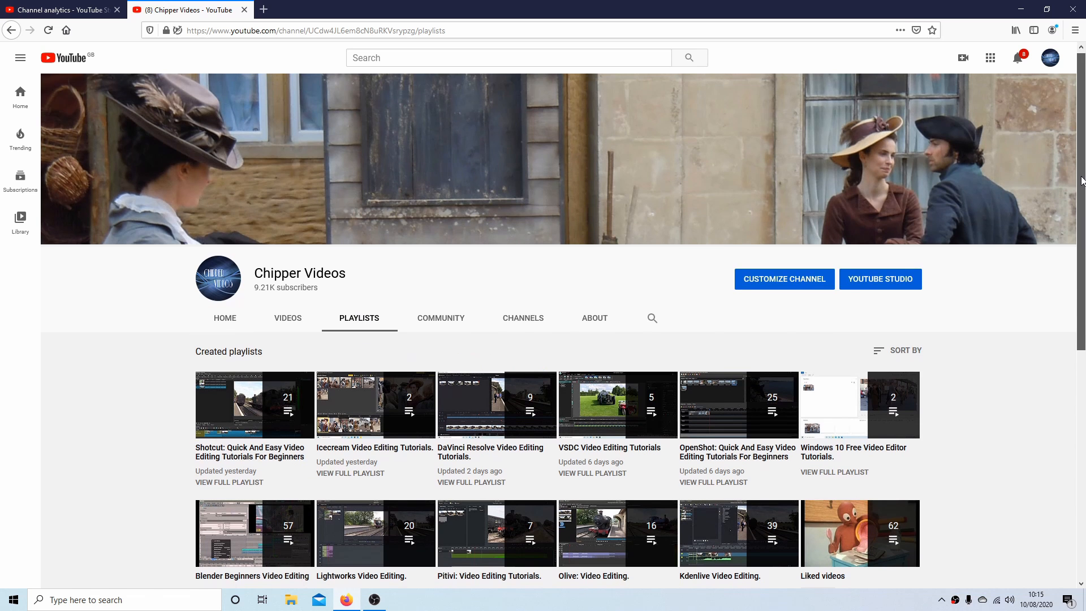
left_click(374, 600)
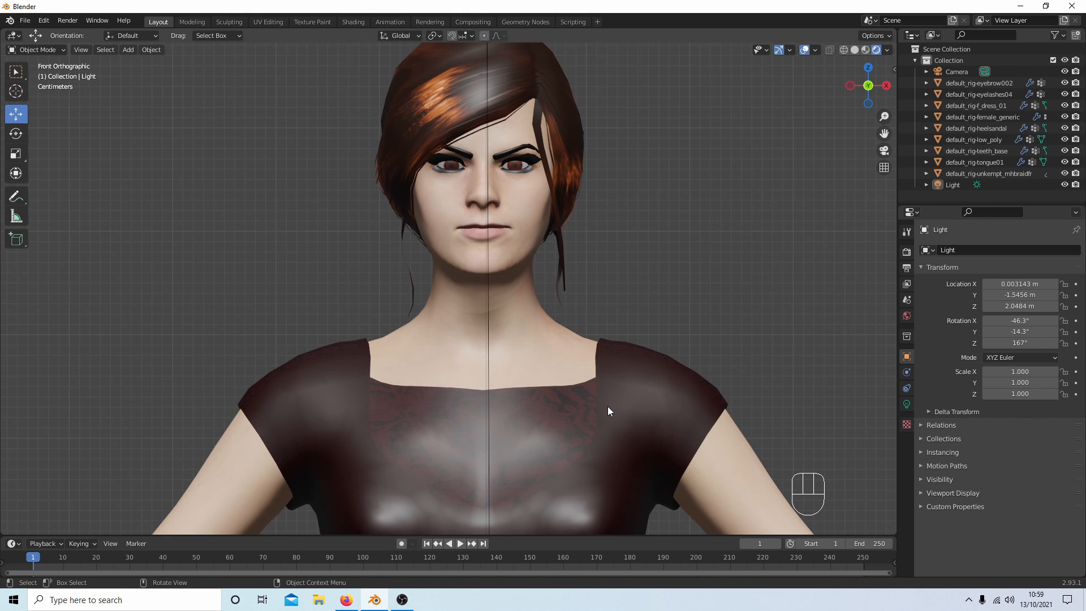
mouse_move(612, 398)
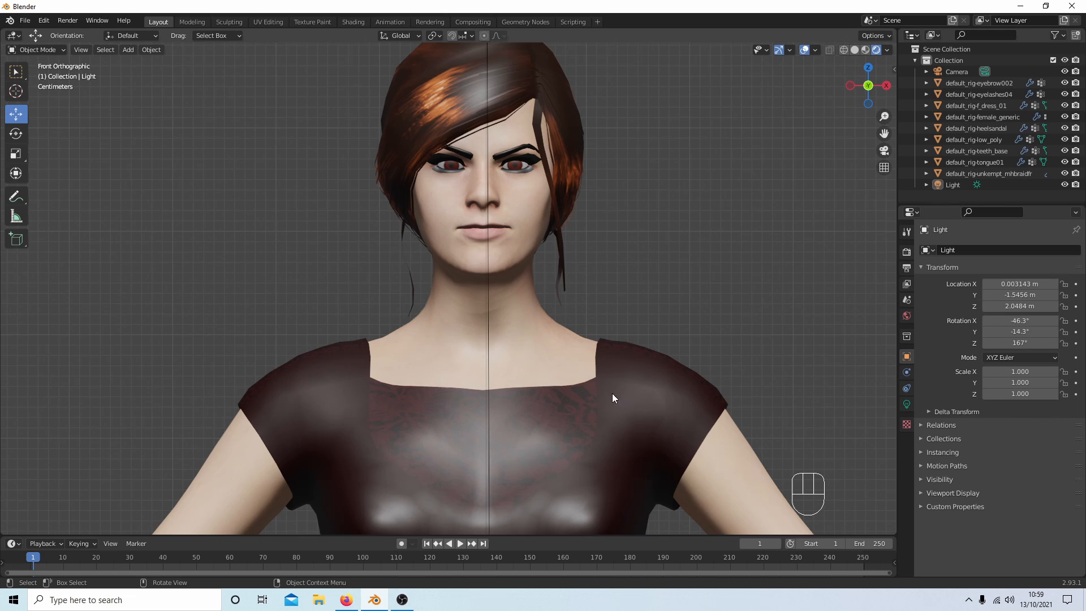
mouse_move(452, 111)
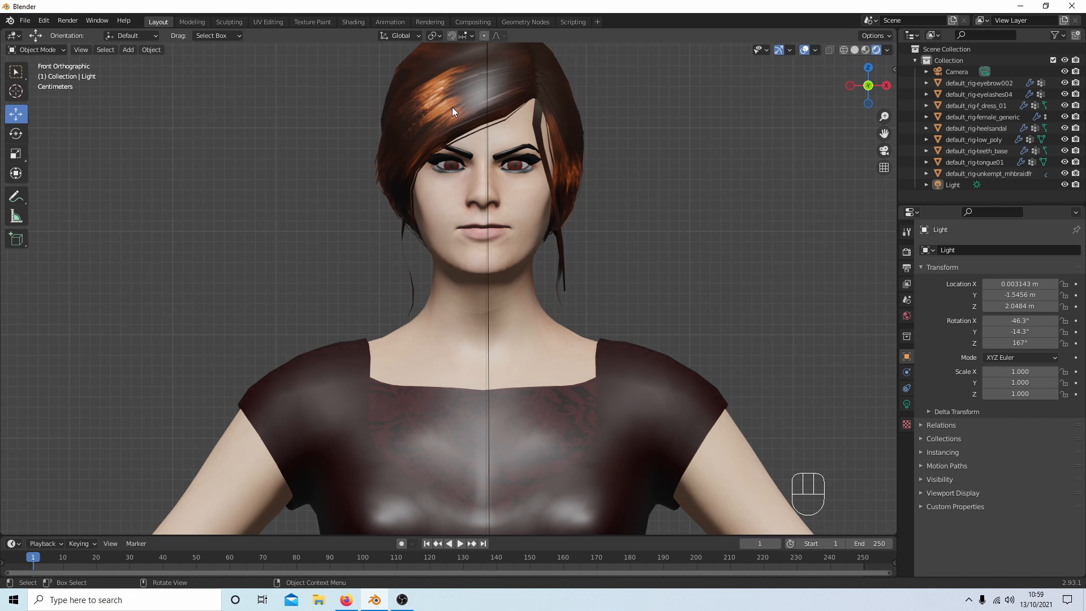
mouse_move(612, 420)
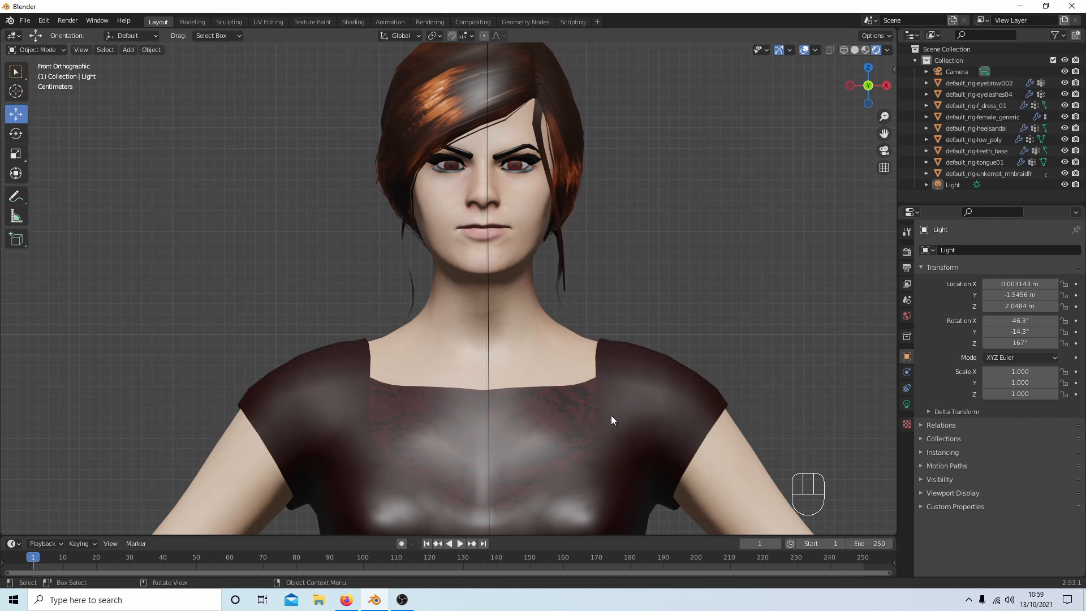
mouse_move(526, 211)
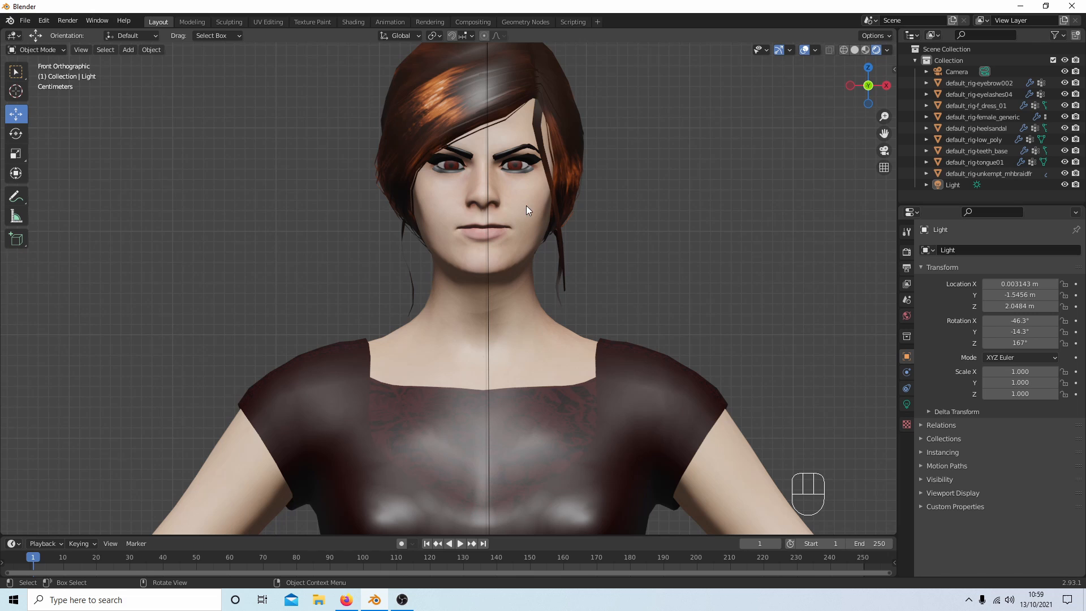
mouse_move(555, 219)
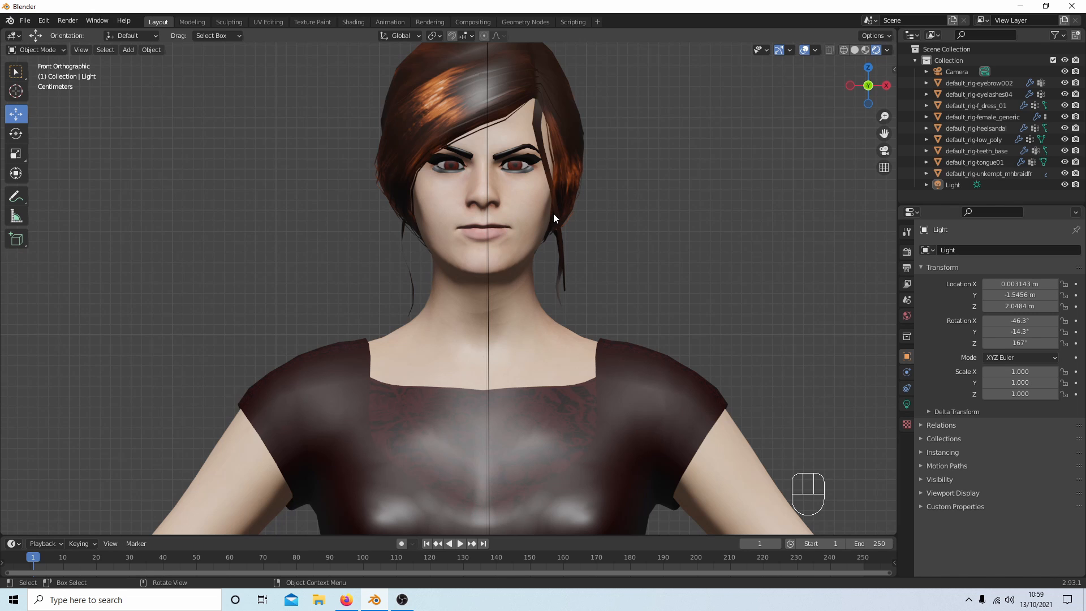
mouse_move(440, 117)
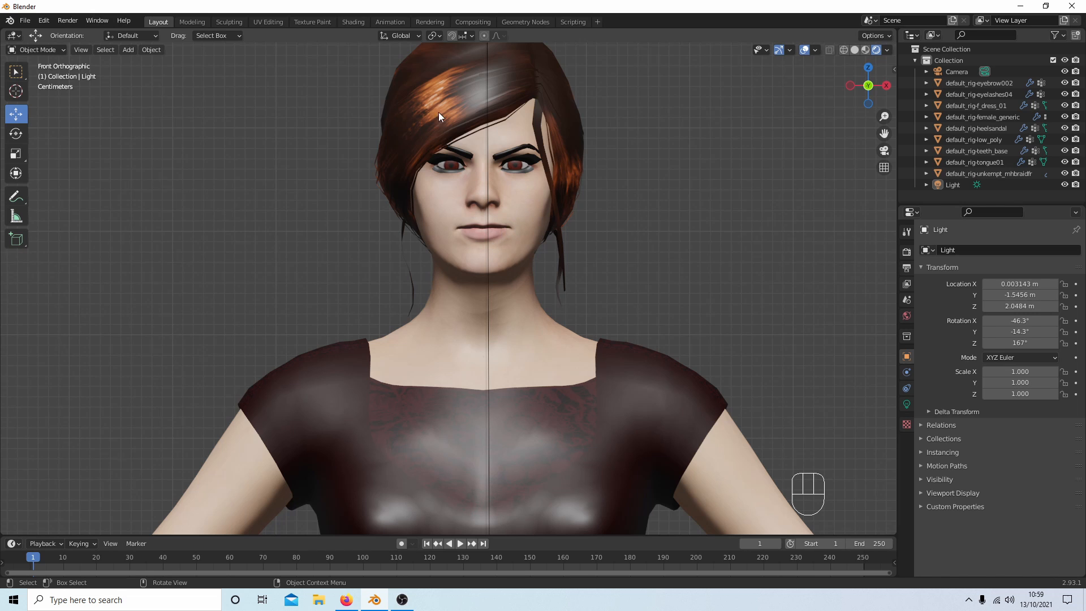
mouse_move(449, 95)
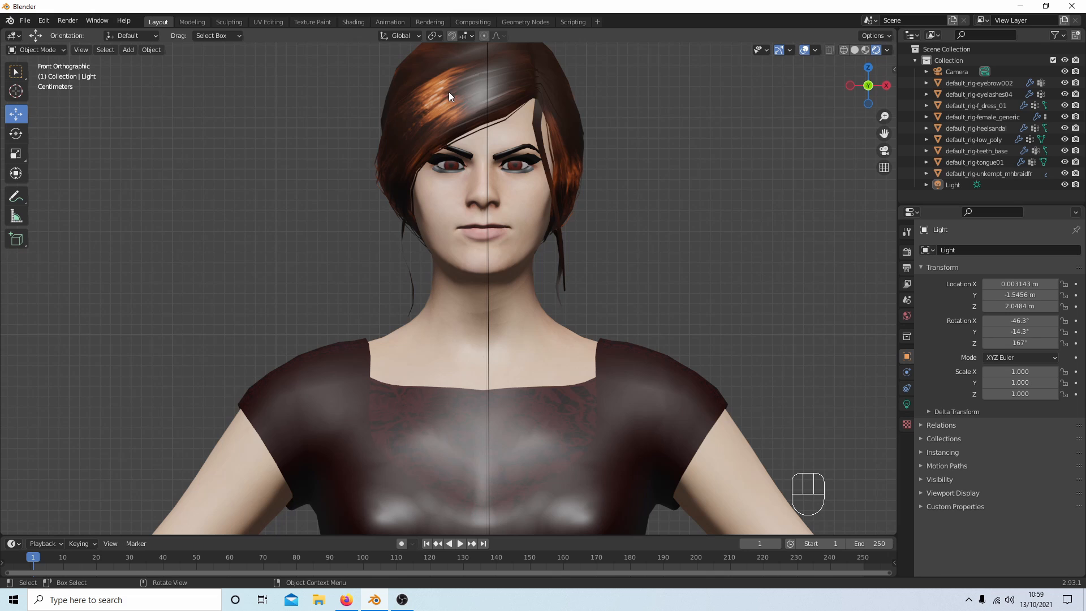
mouse_move(552, 466)
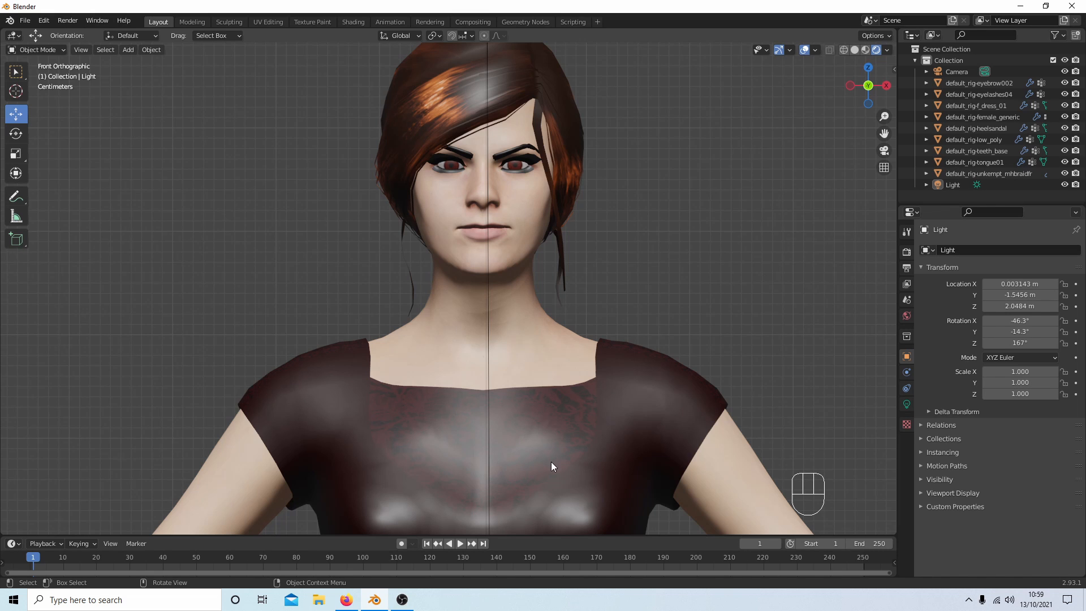
mouse_move(342, 371)
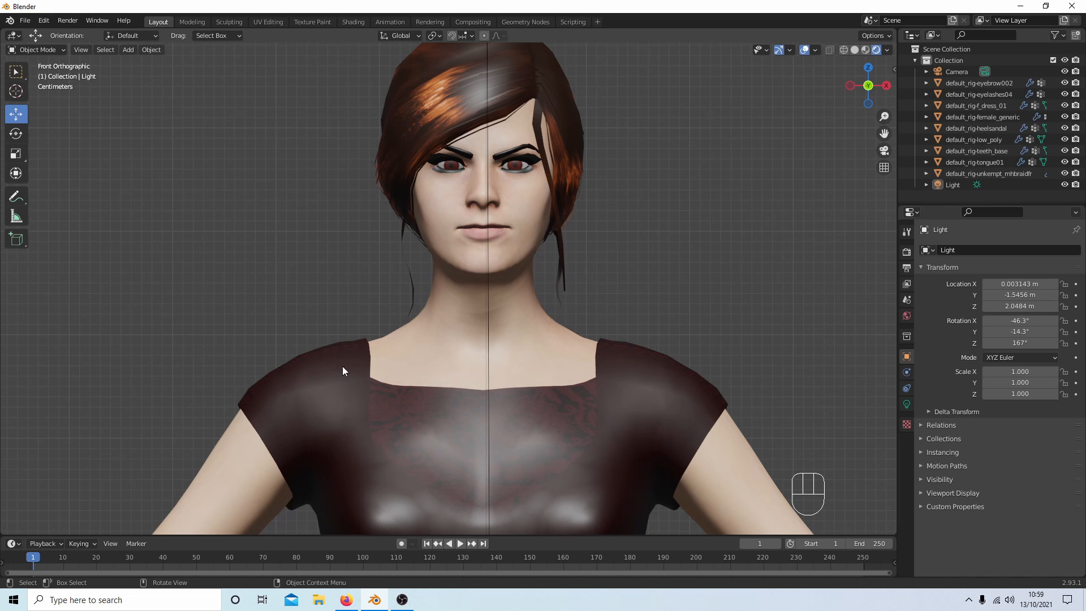
mouse_move(430, 122)
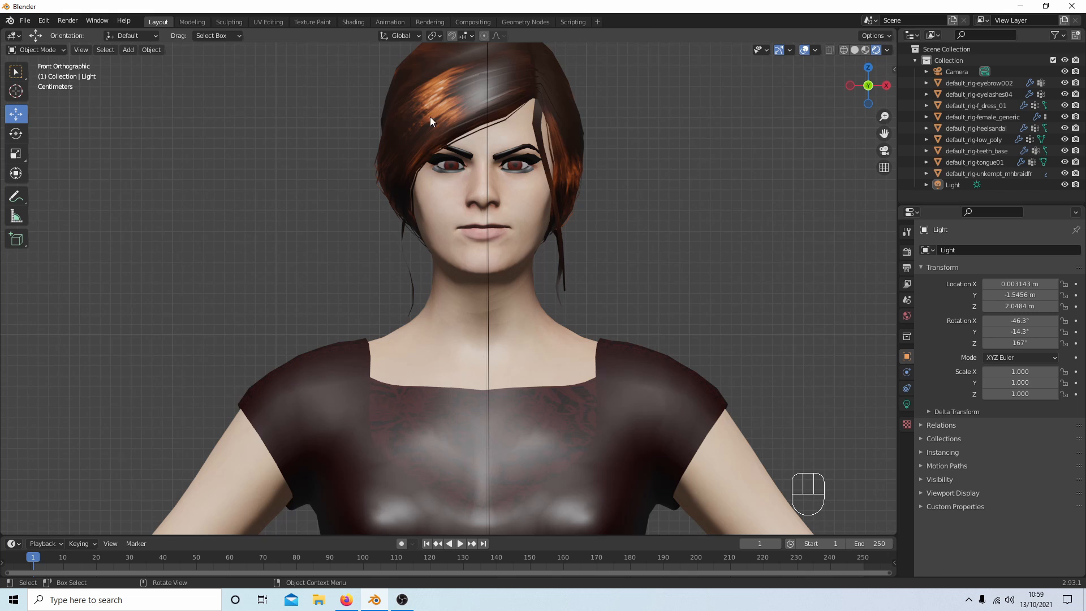
mouse_move(598, 433)
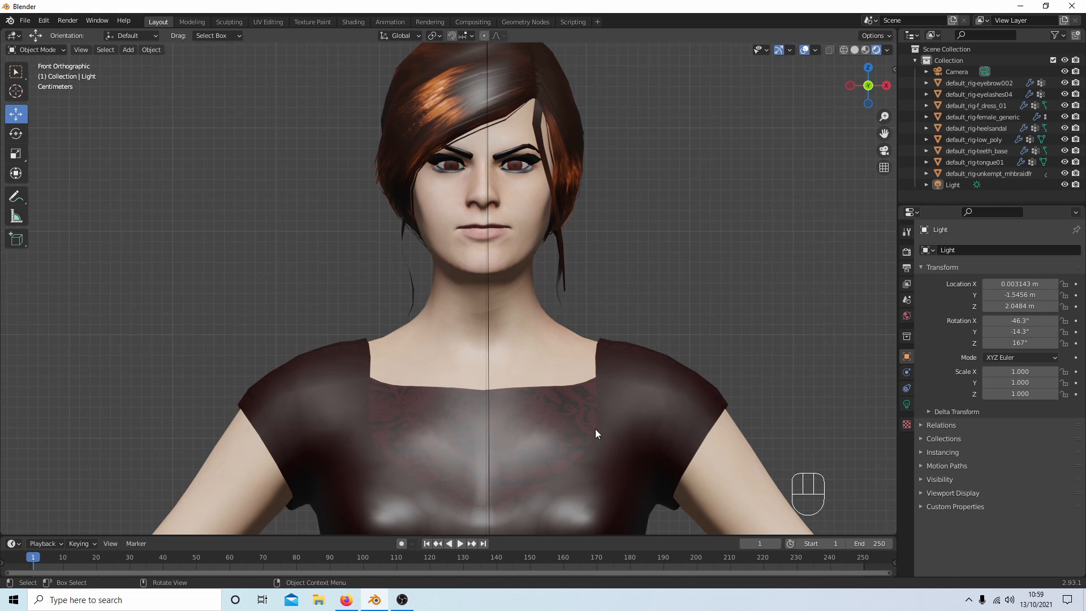
mouse_move(340, 368)
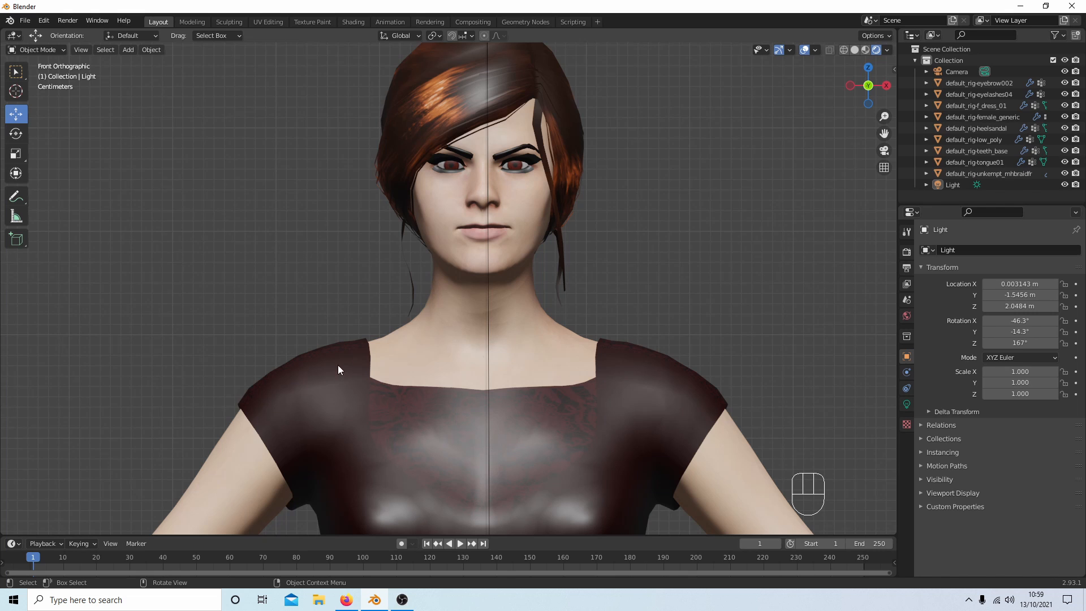
mouse_move(483, 417)
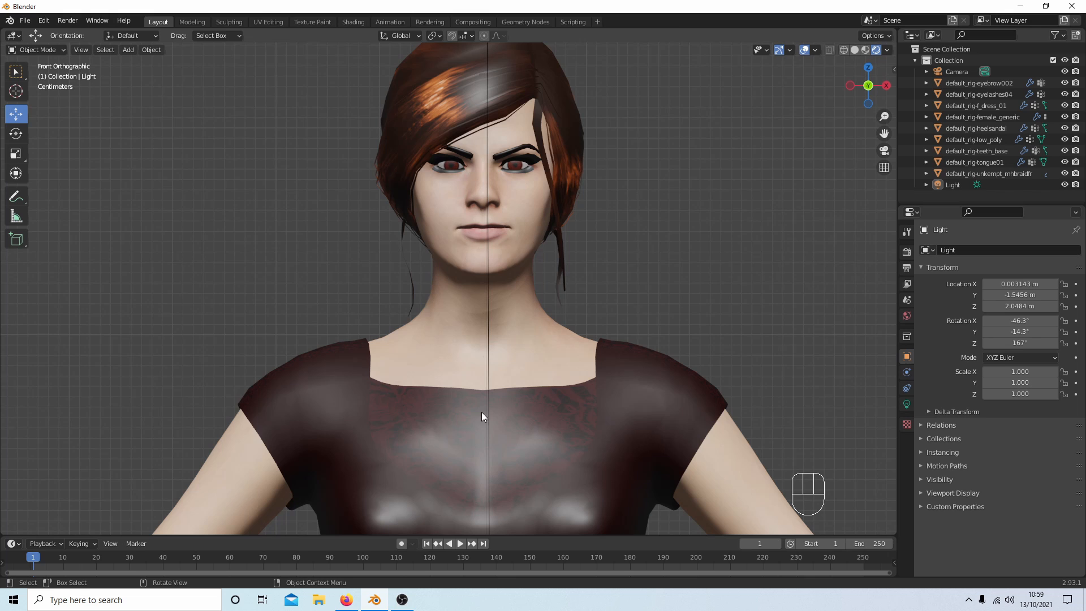
mouse_move(569, 411)
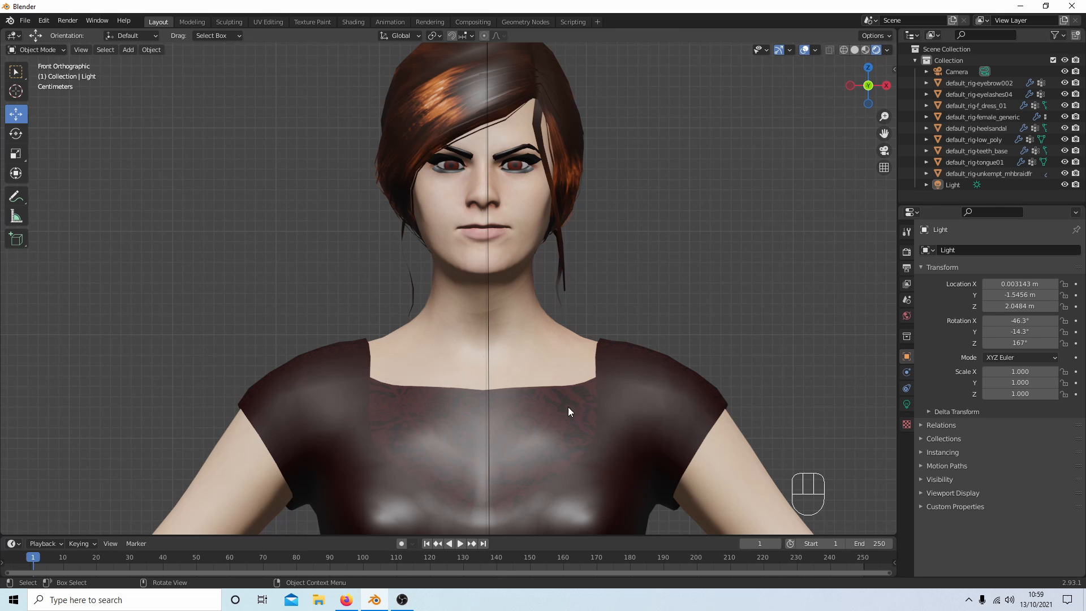
mouse_move(565, 419)
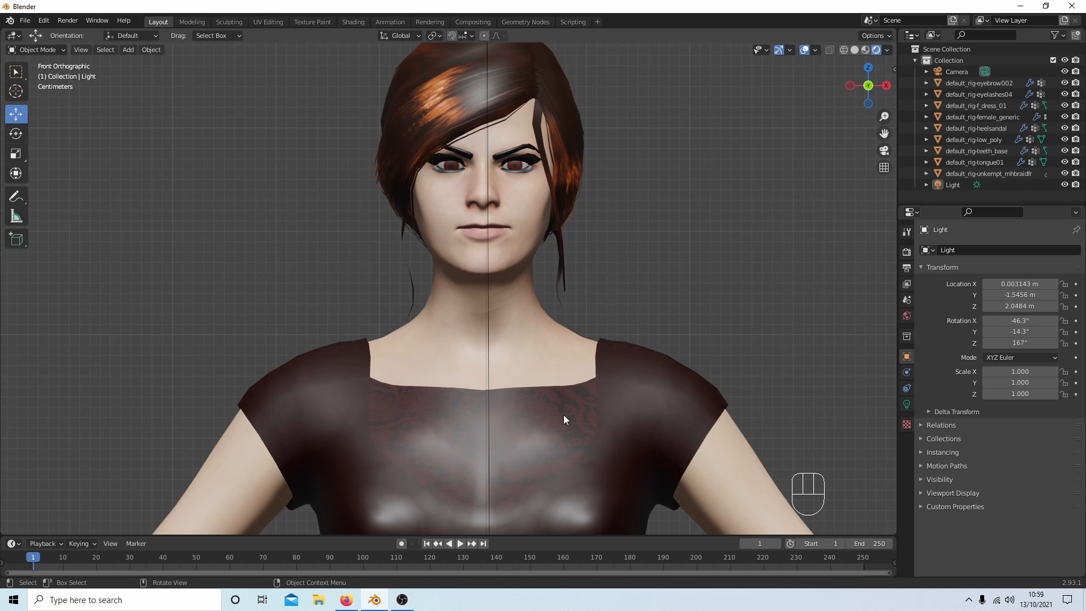
mouse_move(529, 147)
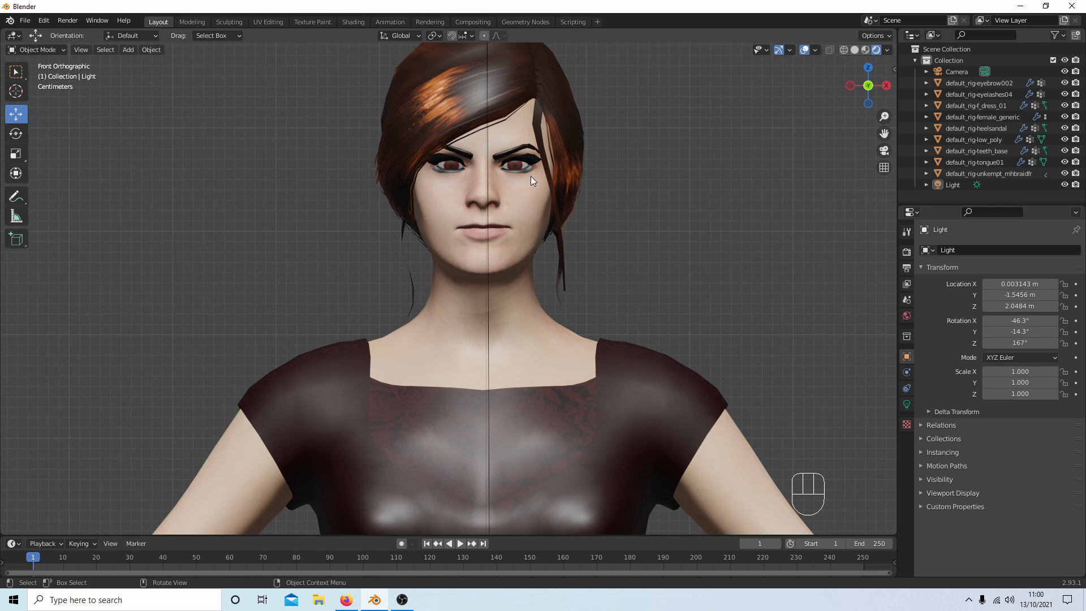
mouse_move(797, 107)
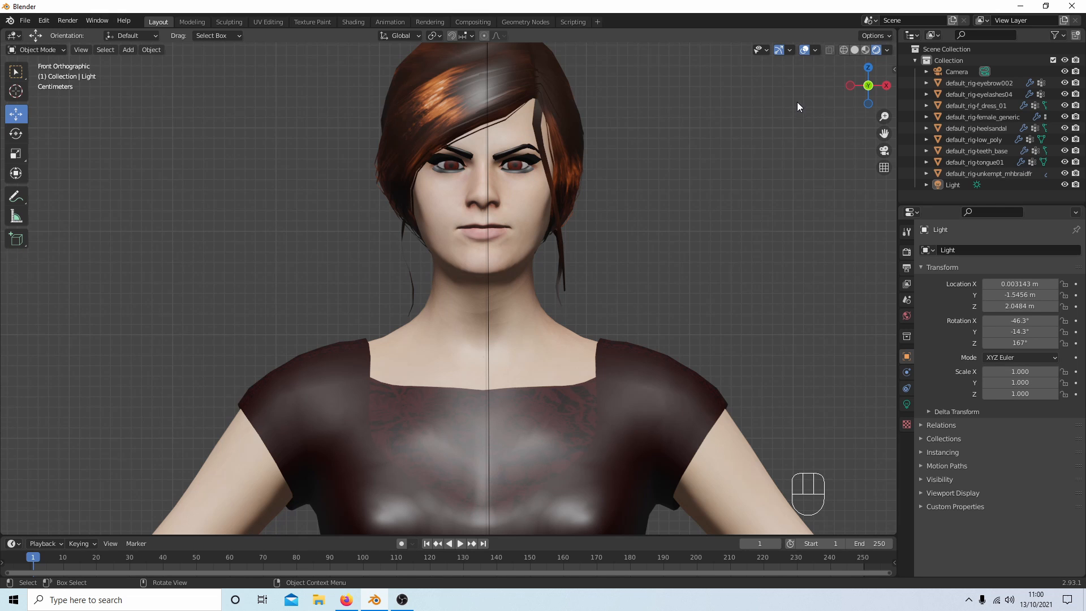
left_click(863, 49)
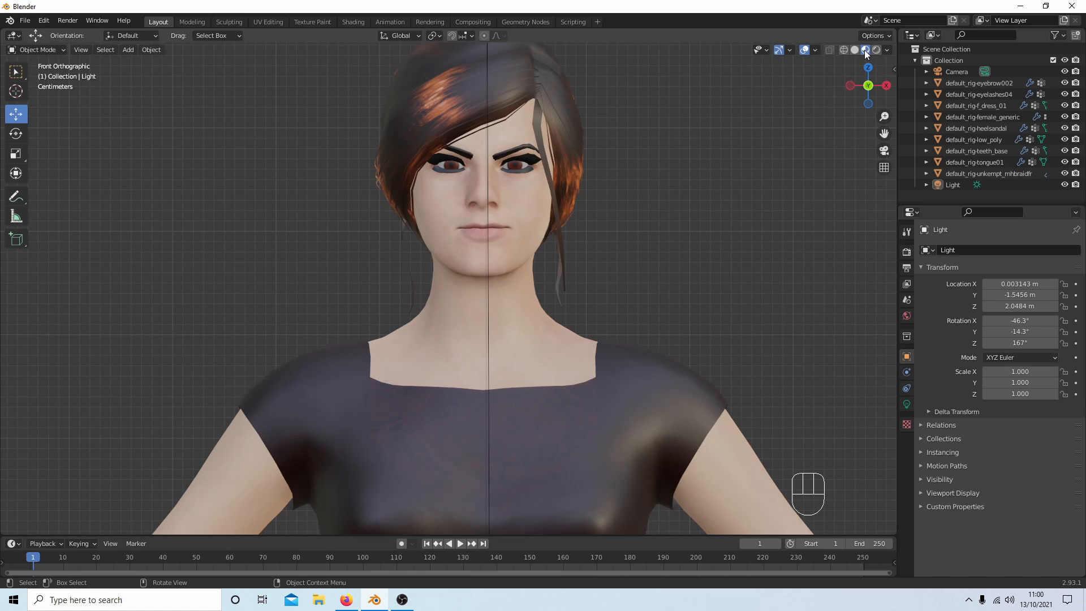
mouse_move(876, 49)
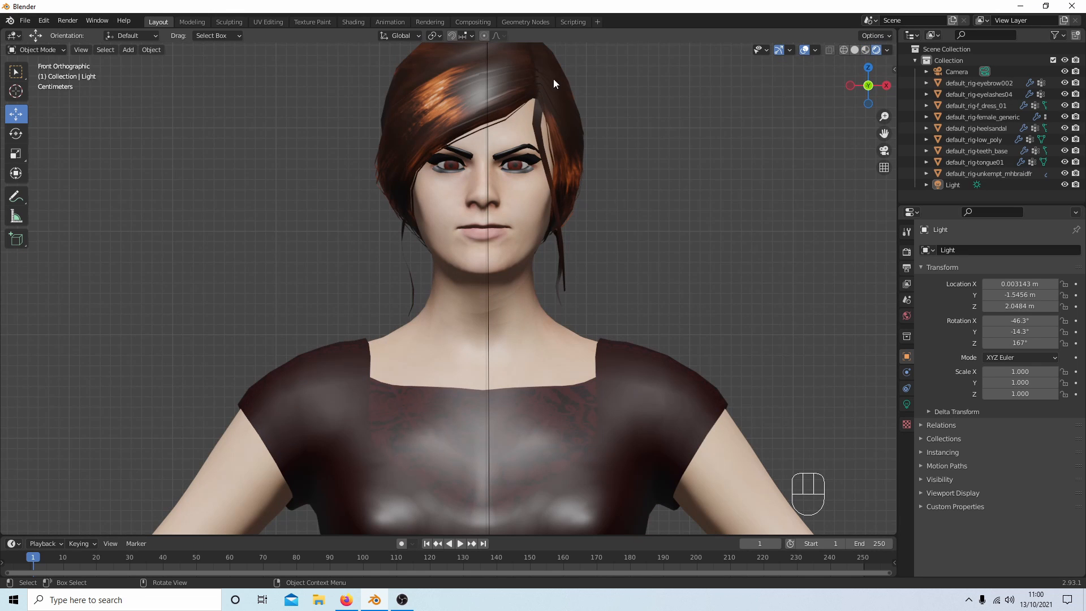
mouse_move(714, 307)
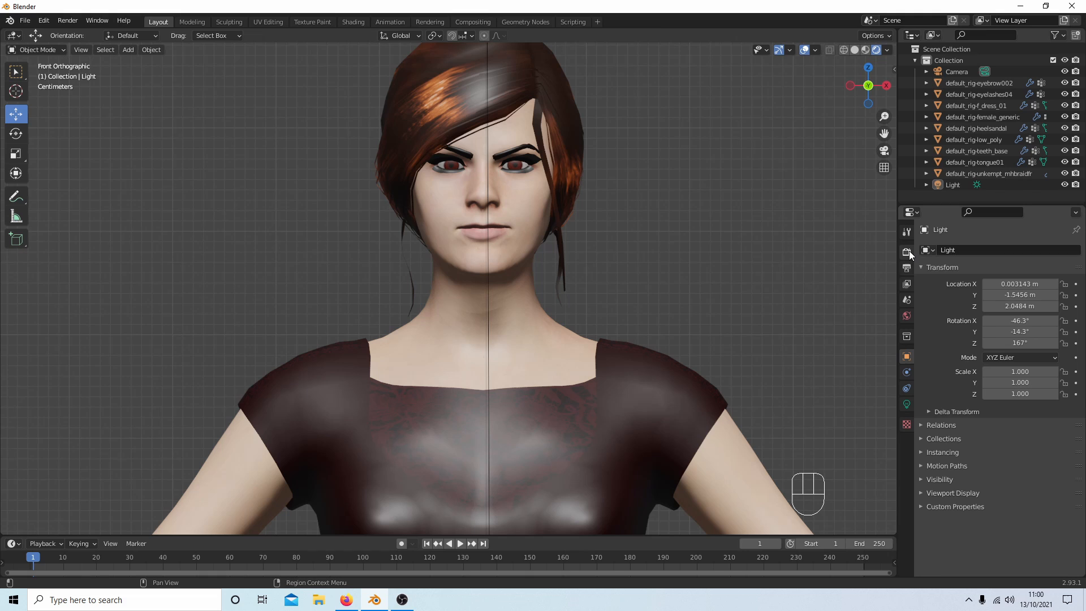
mouse_move(906, 253)
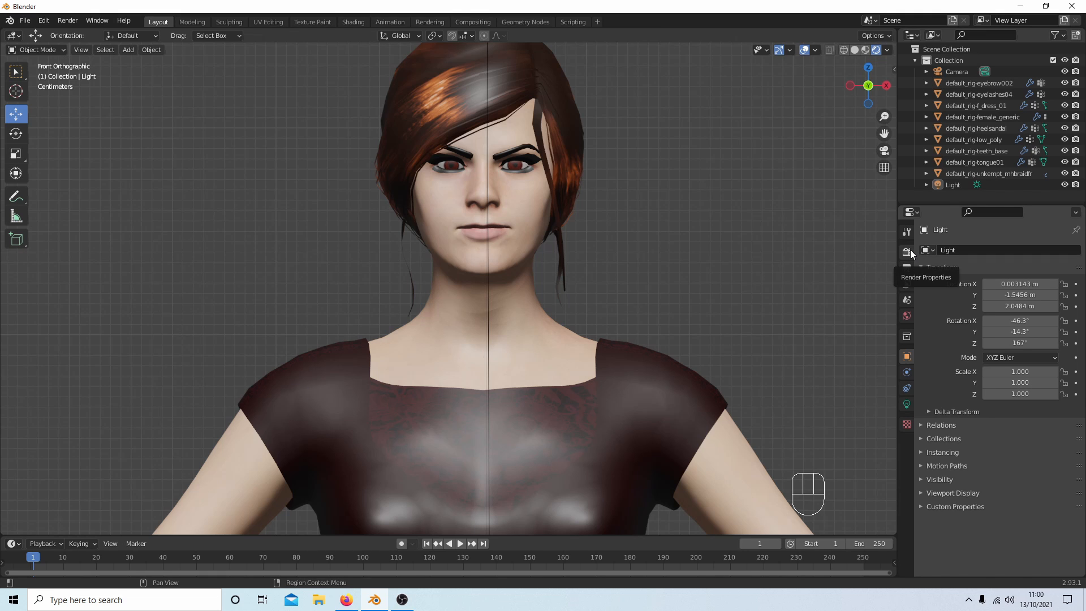
In Render Properties, choose Cycles as the scene's render engine
left_click(906, 252)
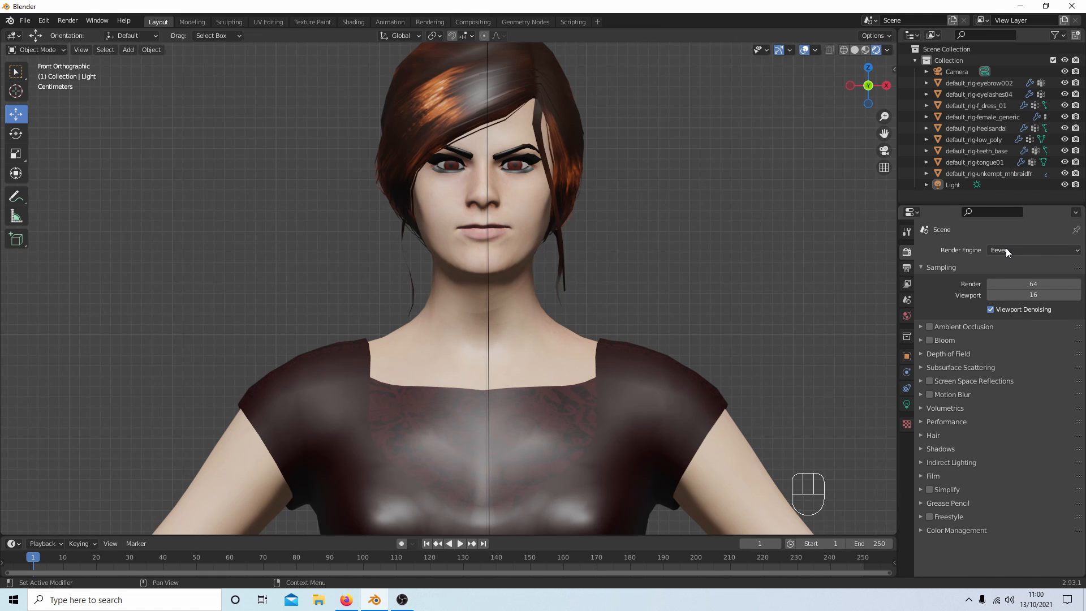
left_click(1032, 250)
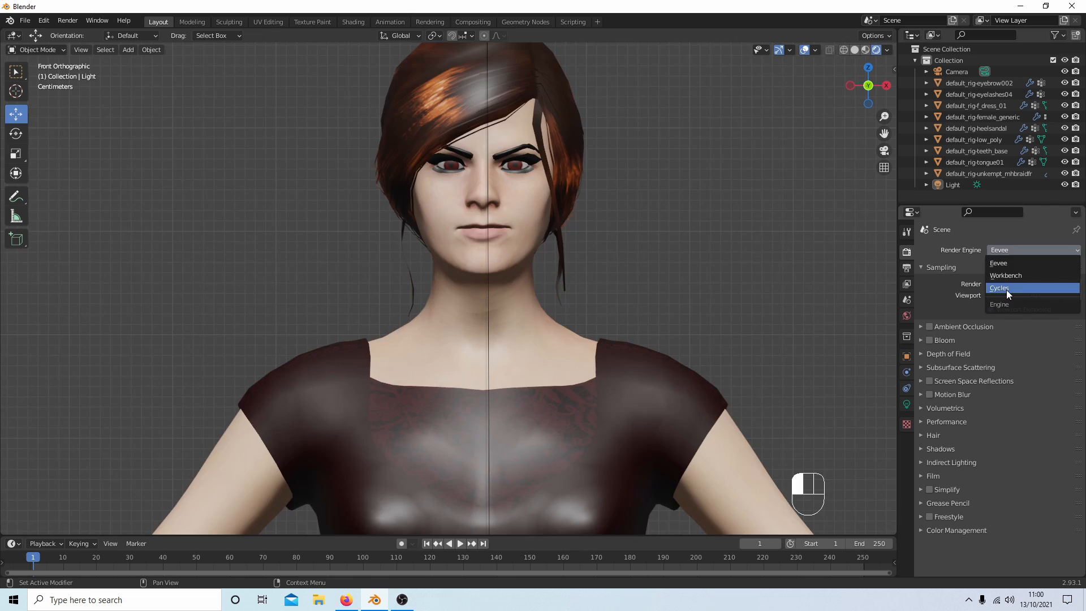
left_click(999, 287)
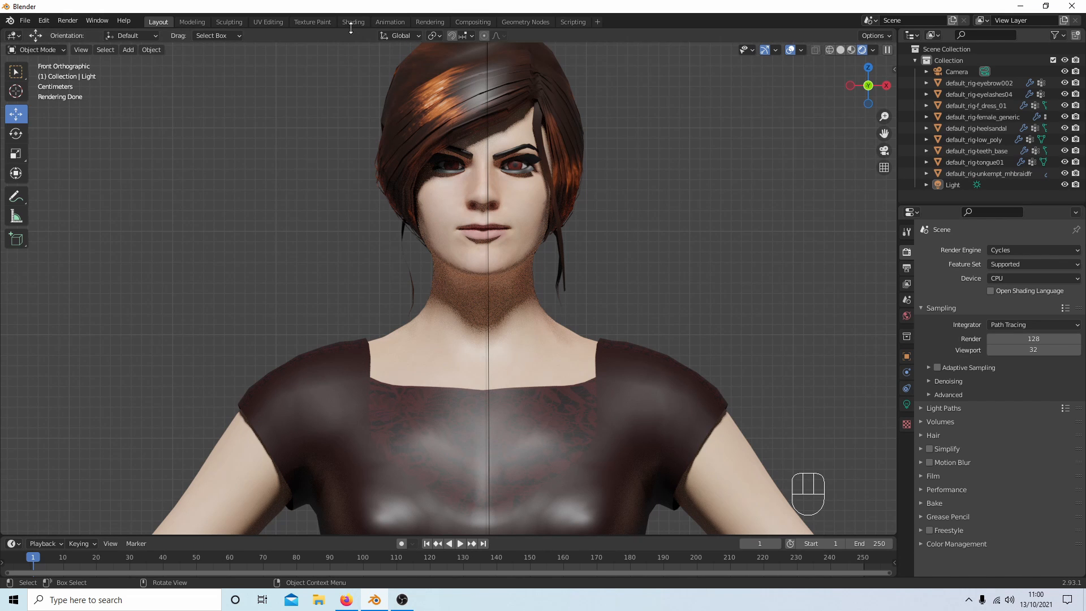
Visit the Shading workspace and return to the Layout workspace
left_click(353, 21)
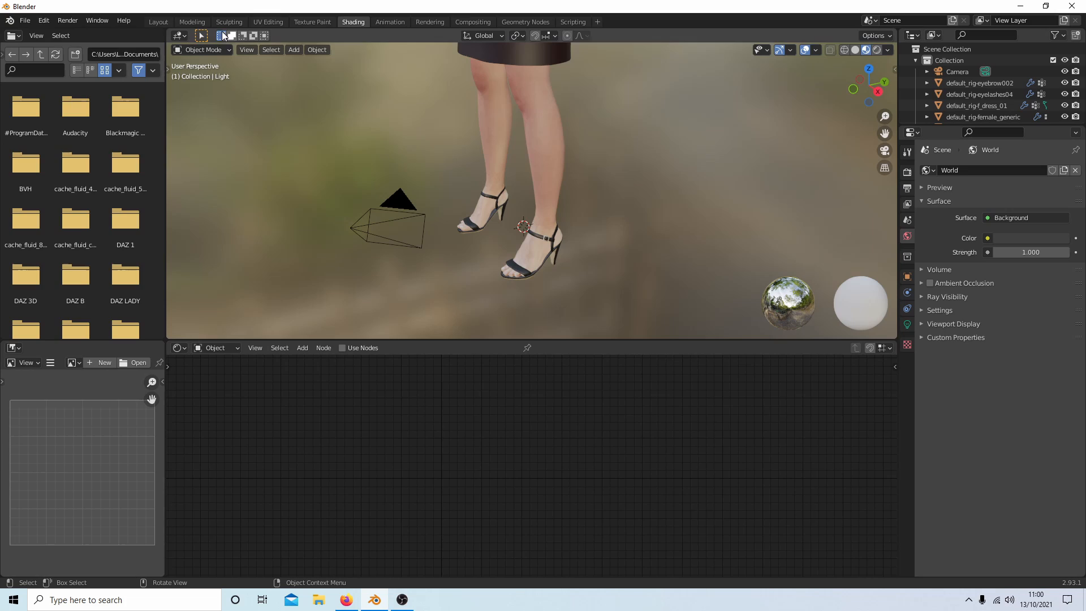
left_click(158, 21)
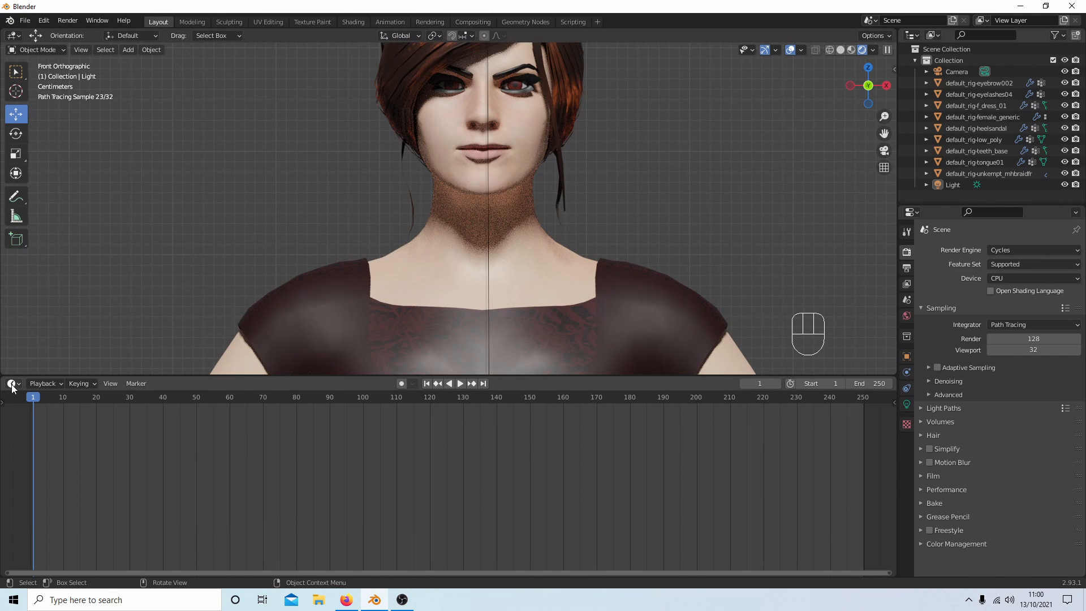
Turn the lower area into the Shader Editor and move the dress Material Output node to the right
left_click(11, 383)
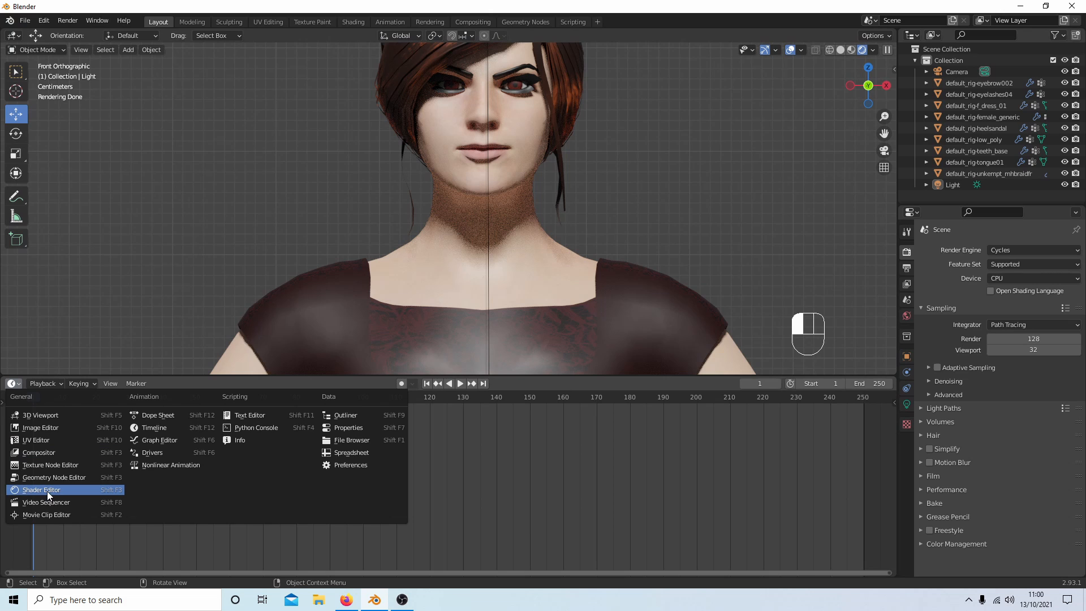
left_click(40, 489)
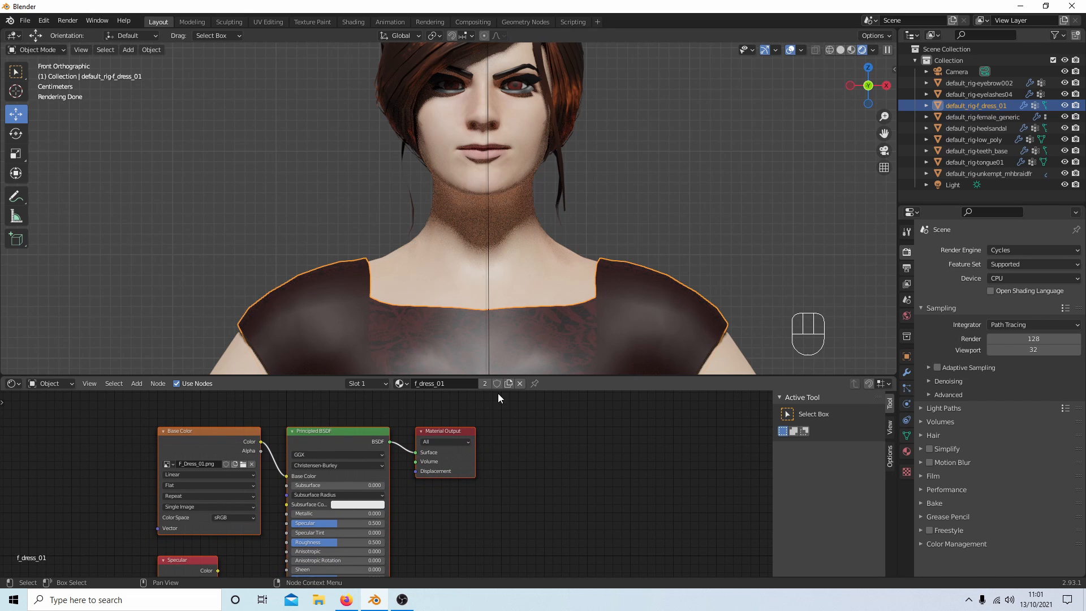
mouse_move(313, 432)
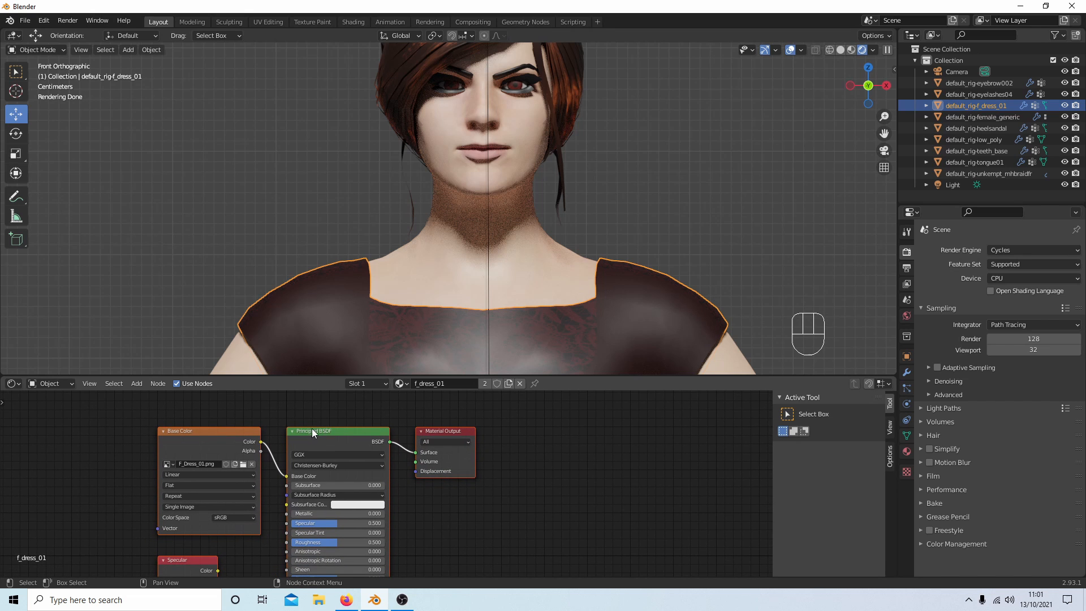
mouse_move(333, 504)
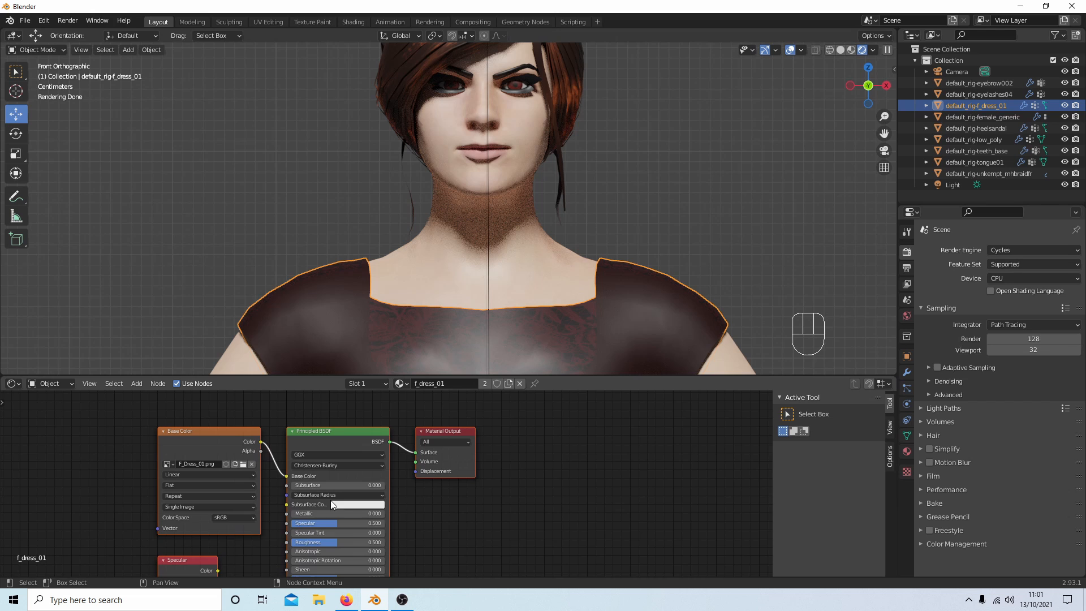
mouse_move(446, 440)
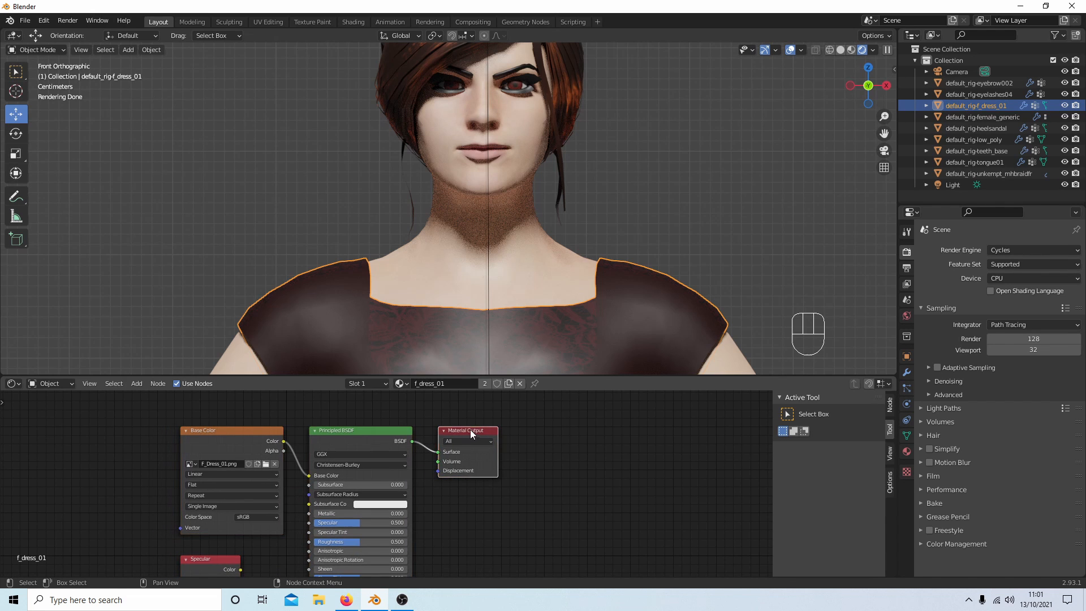
left_click_drag(468, 430, 601, 418)
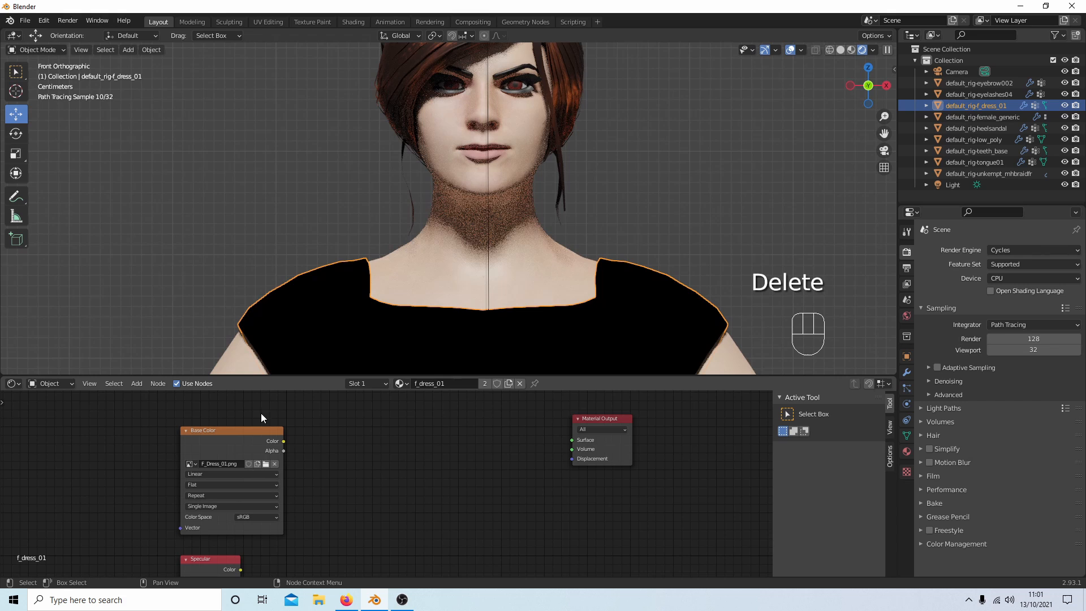
Add a Diffuse BSDF and a Transparent BSDF node to the dress material from the Add menu
left_click(137, 384)
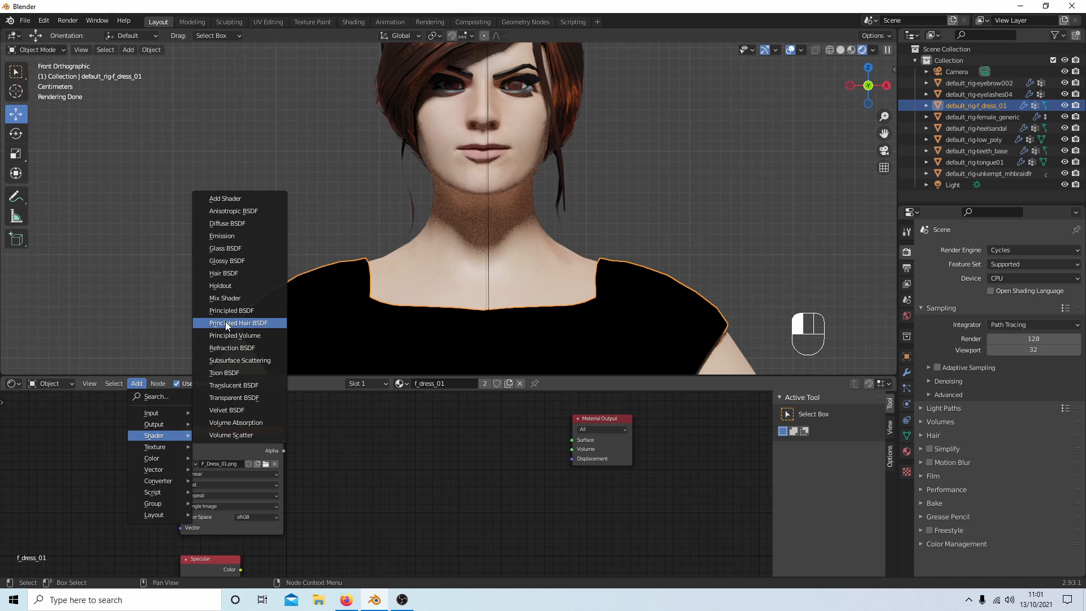
mouse_move(242, 222)
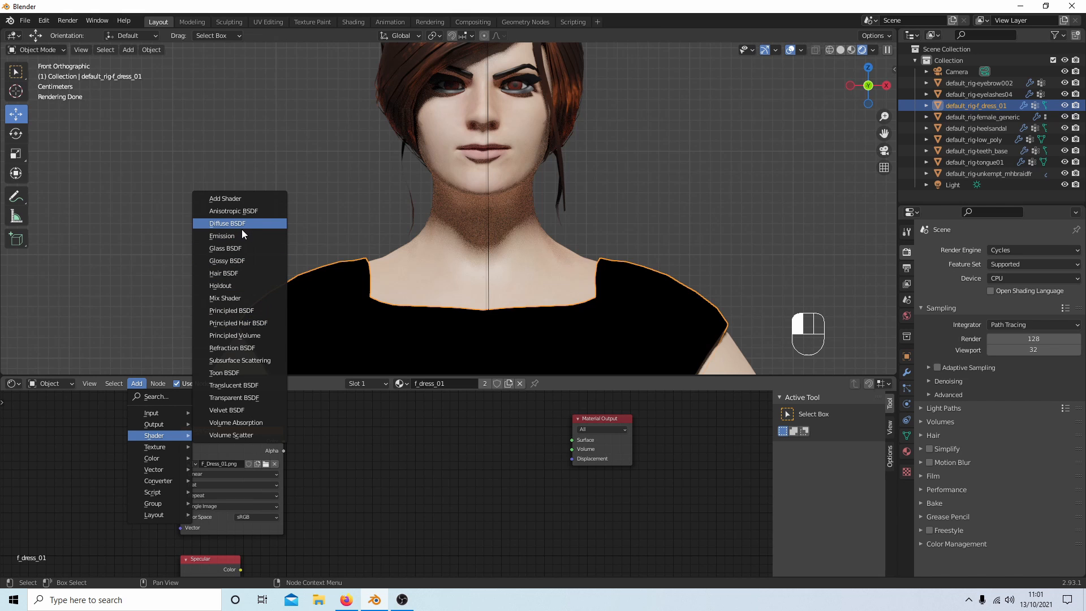
mouse_move(240, 223)
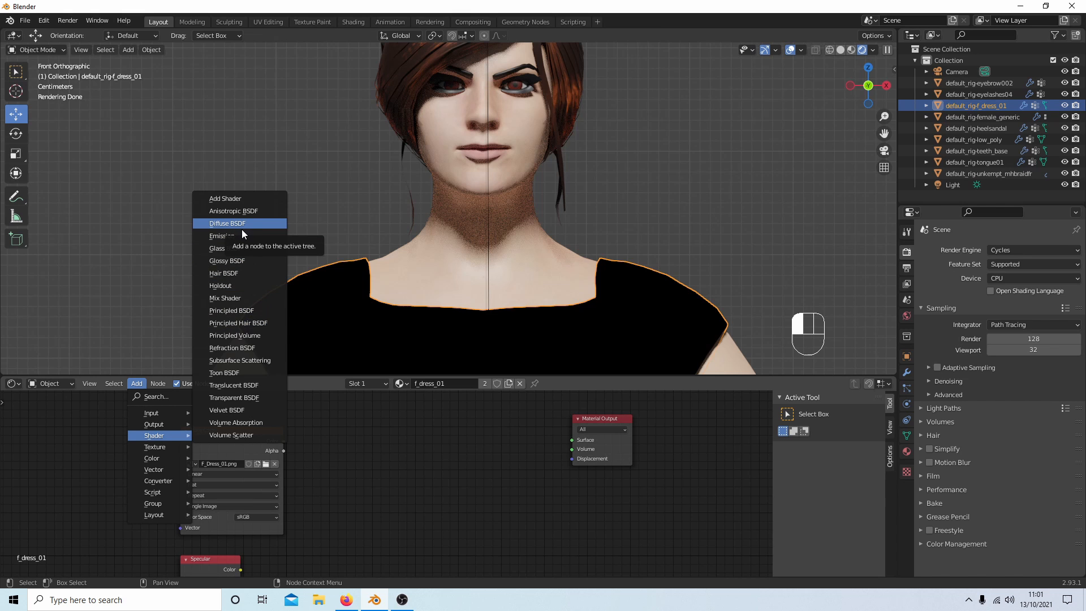
left_click(227, 223)
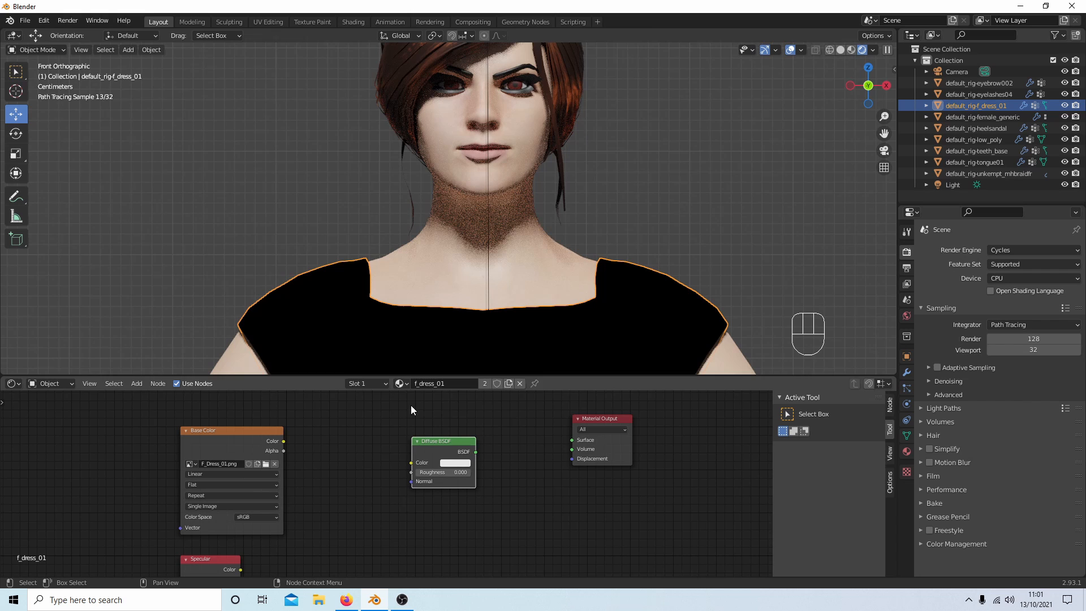
left_click(137, 383)
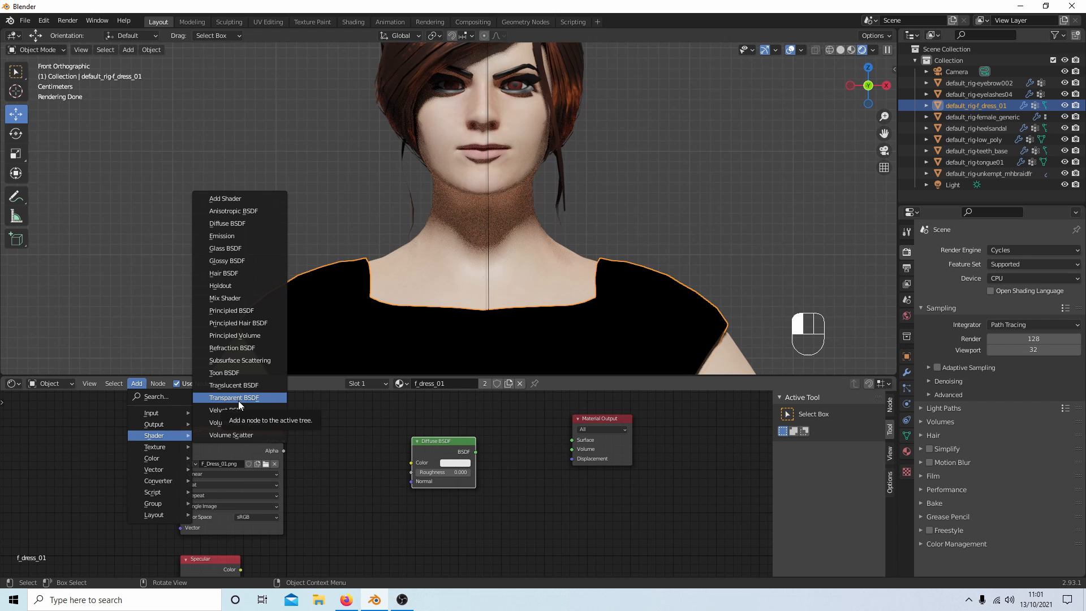
left_click(233, 397)
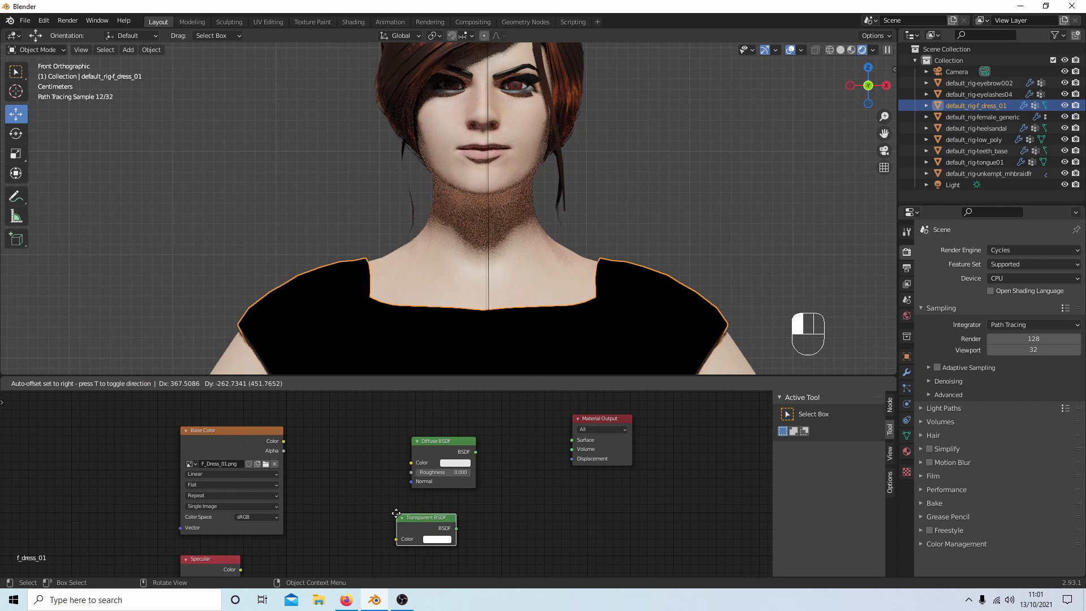
left_click(137, 383)
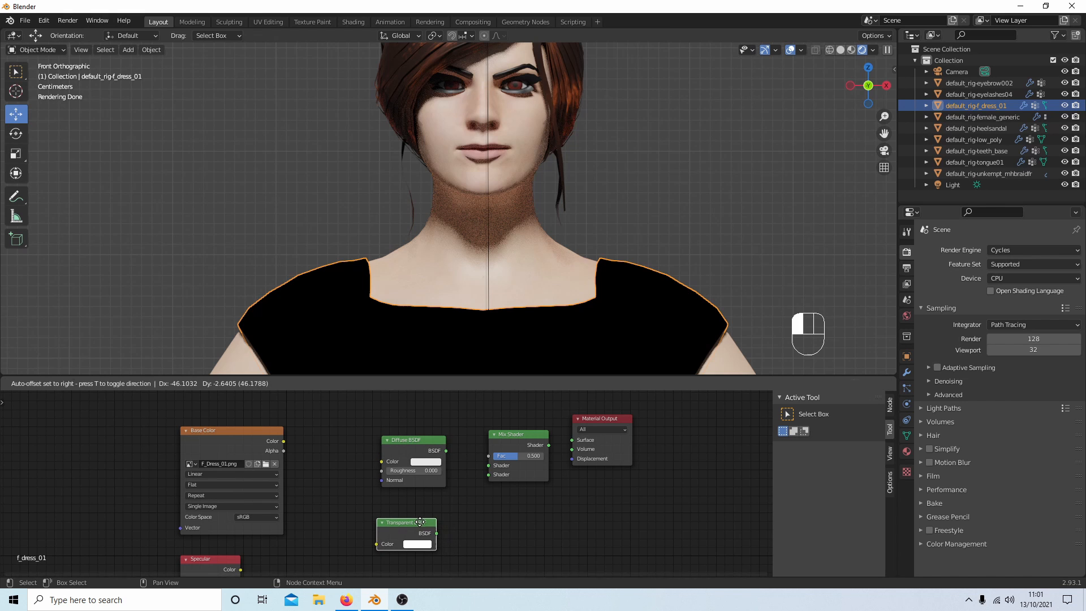
Link Mix Shader to Surface, Transparent into Mix, texture Color to Diffuse and Alpha to Fac
left_click_drag(518, 434, 503, 430)
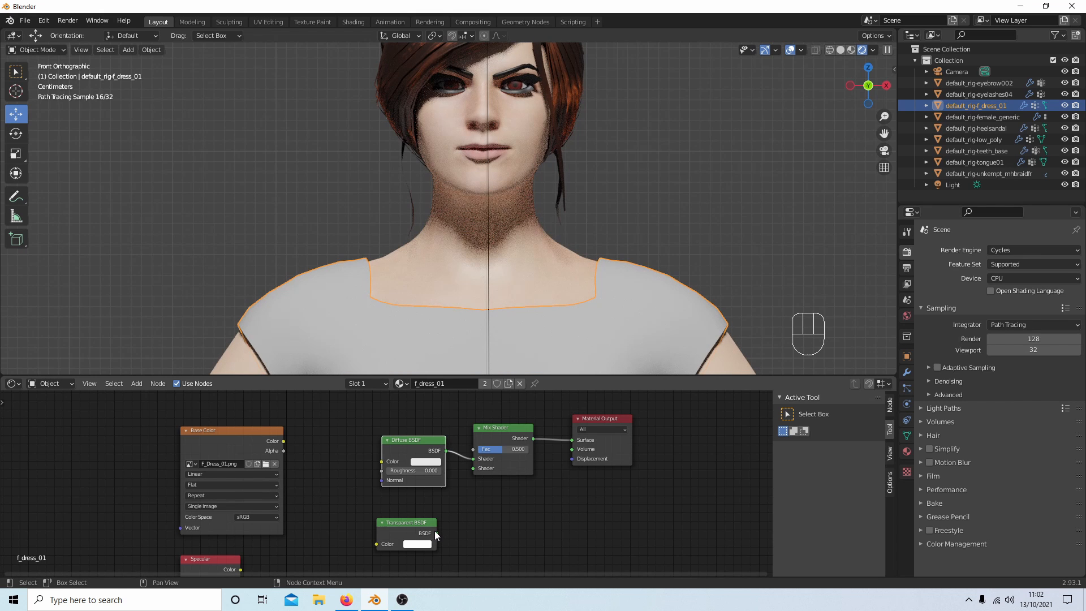
left_click_drag(434, 533, 474, 474)
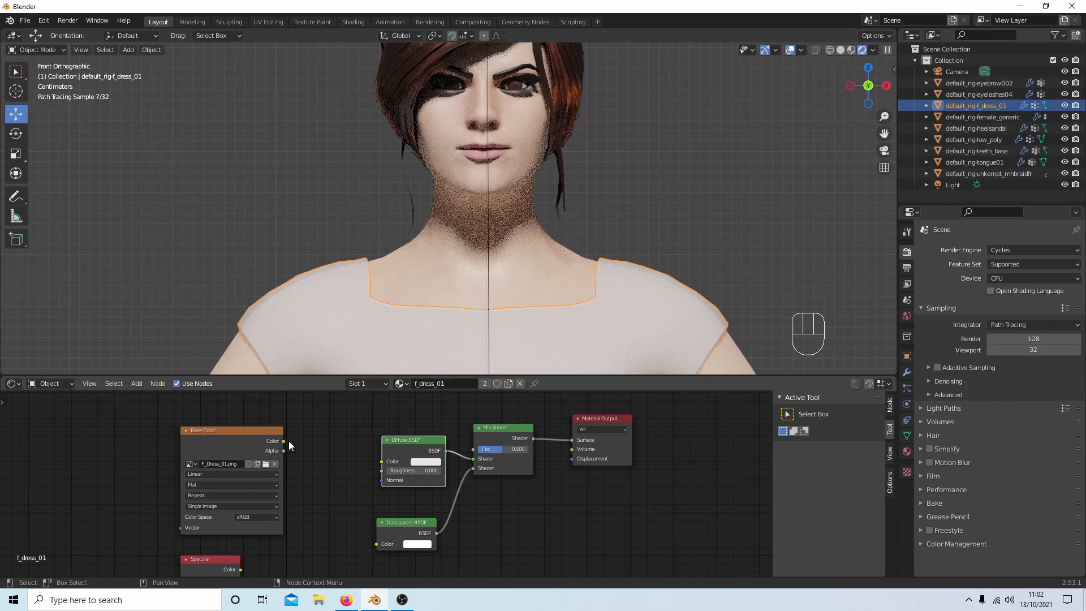
left_click_drag(283, 440, 365, 452)
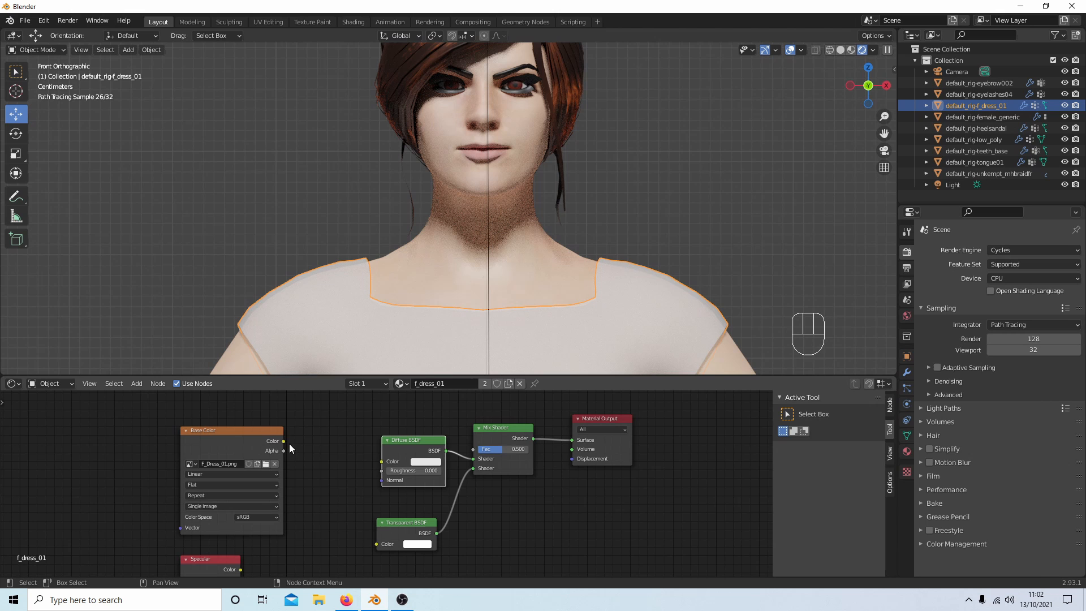
left_click_drag(282, 441, 357, 452)
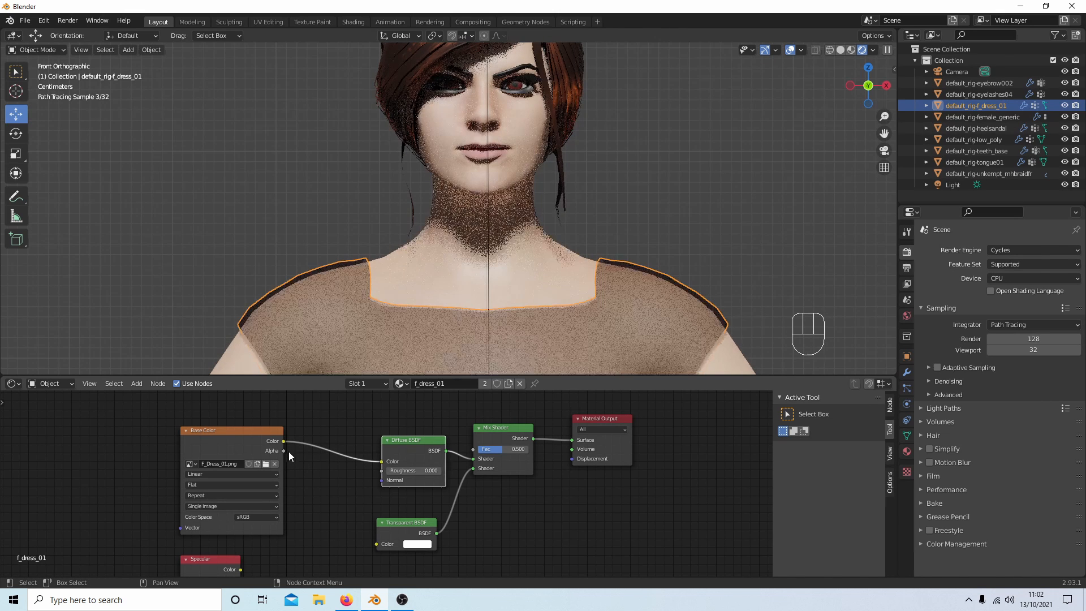
left_click_drag(284, 441, 331, 428)
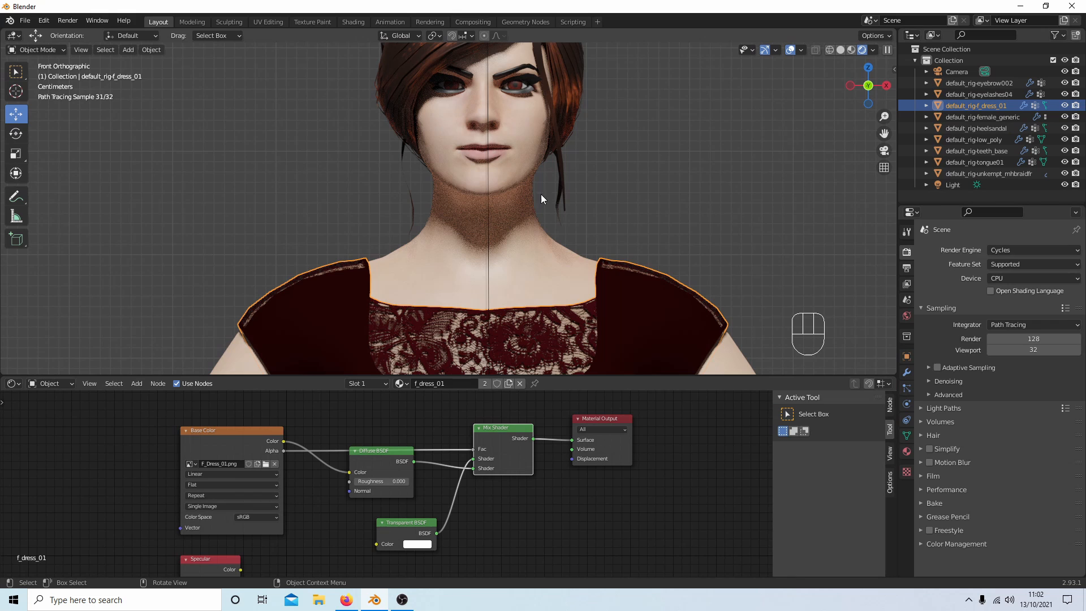
mouse_move(509, 79)
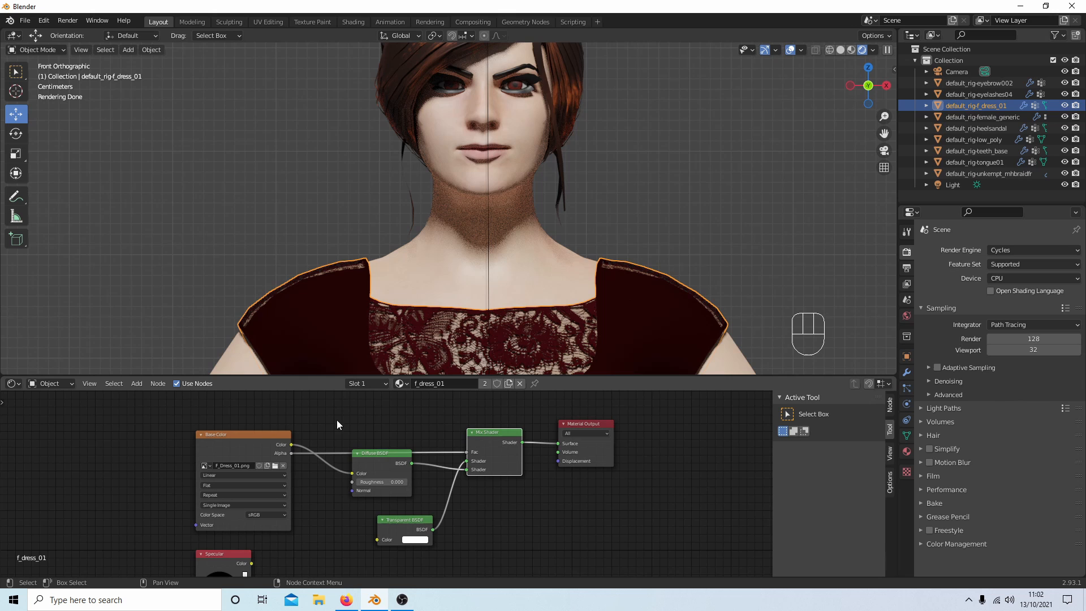
Box-select the dress shader nodes and copy them from the node context menu
left_click_drag(339, 425, 630, 546)
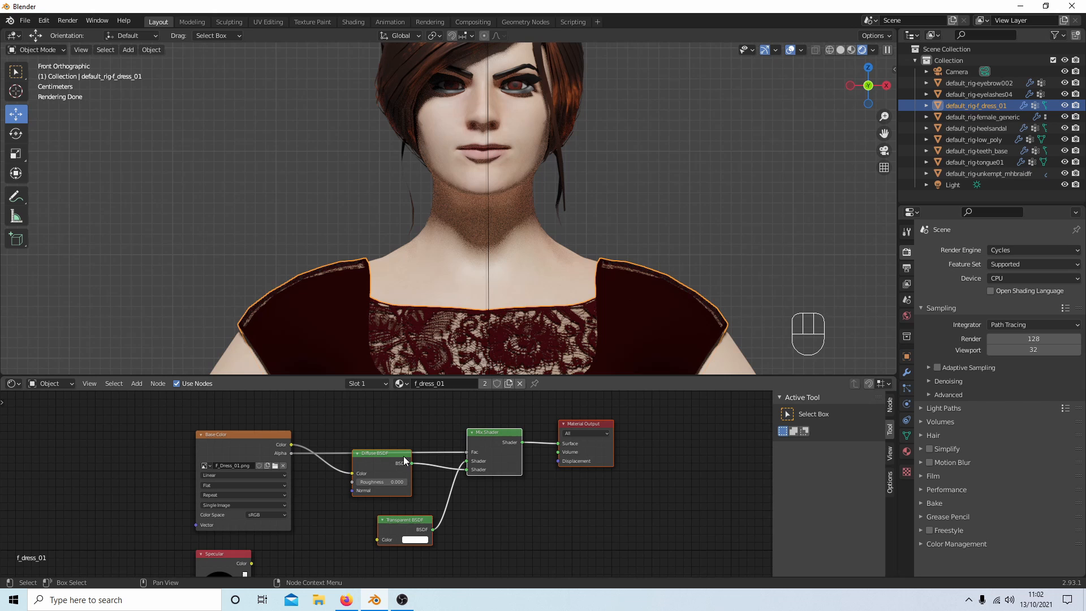
mouse_move(550, 505)
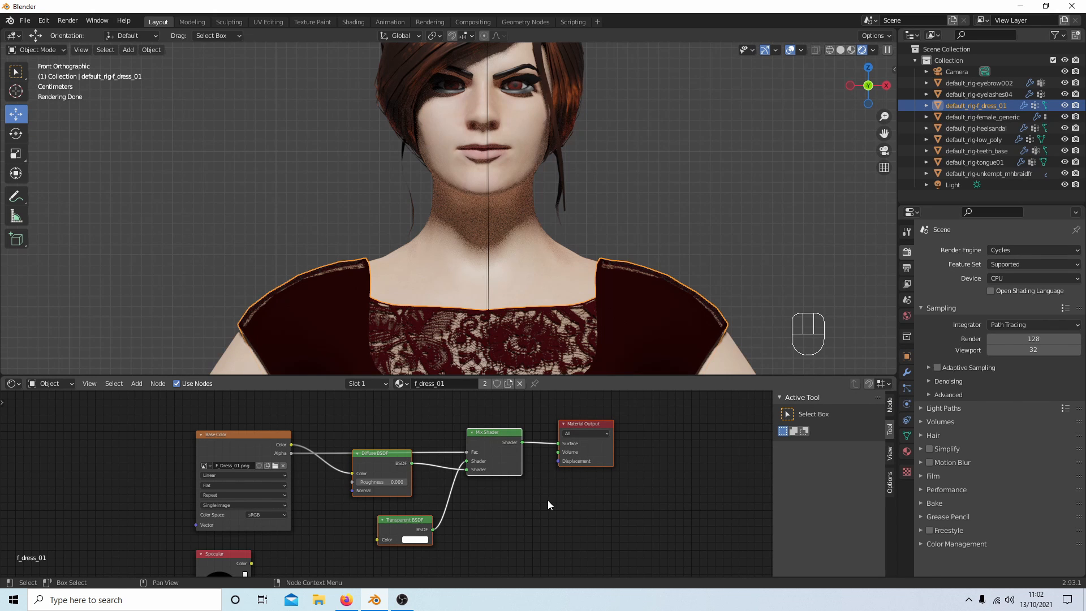
right_click(550, 504)
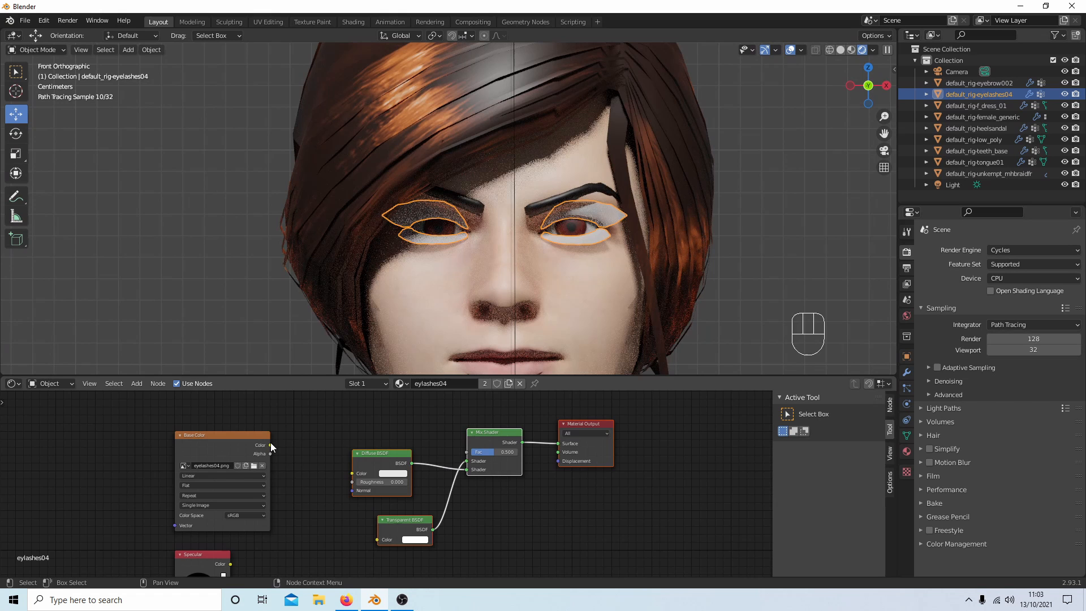
Wire the eyelash texture into the pasted shaders, then select the eyebrow object
left_click_drag(271, 444, 335, 457)
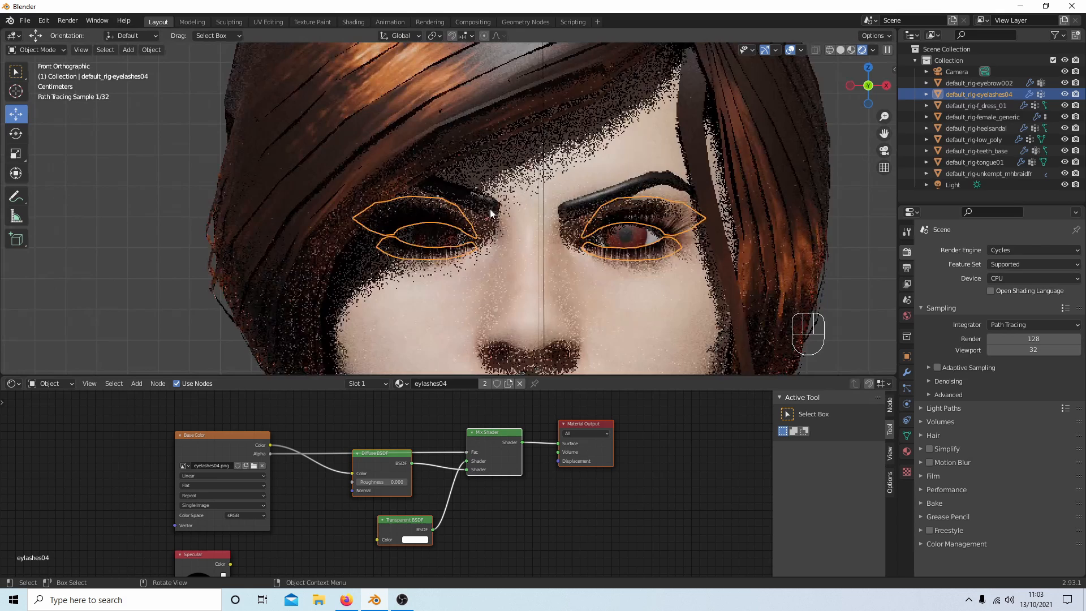
left_click(979, 83)
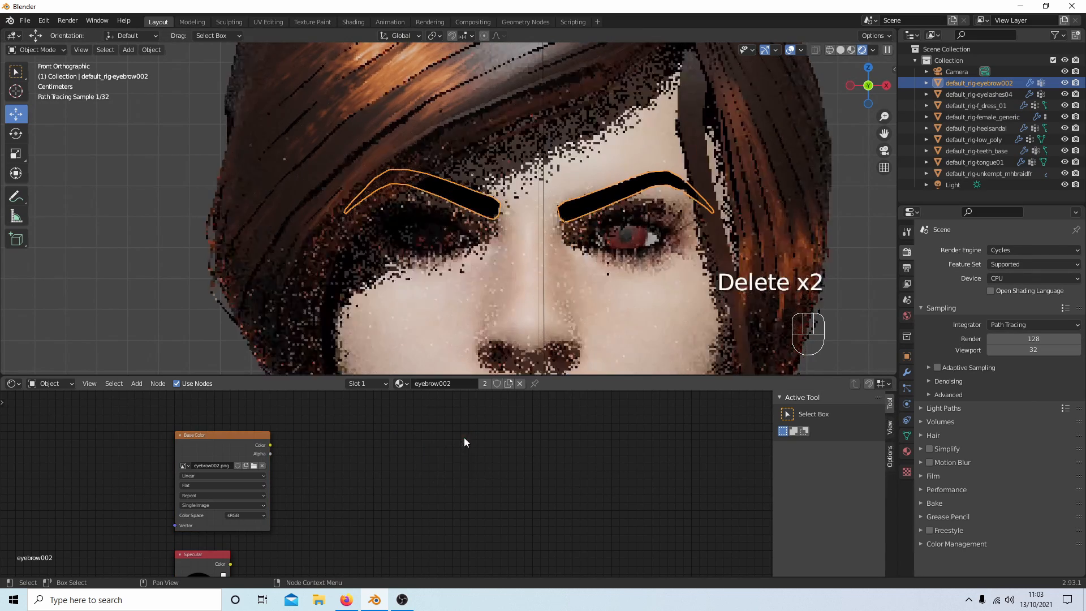
Paste the shader nodes into the eyebrow material and wire its texture Color and Alpha in
right_click(463, 442)
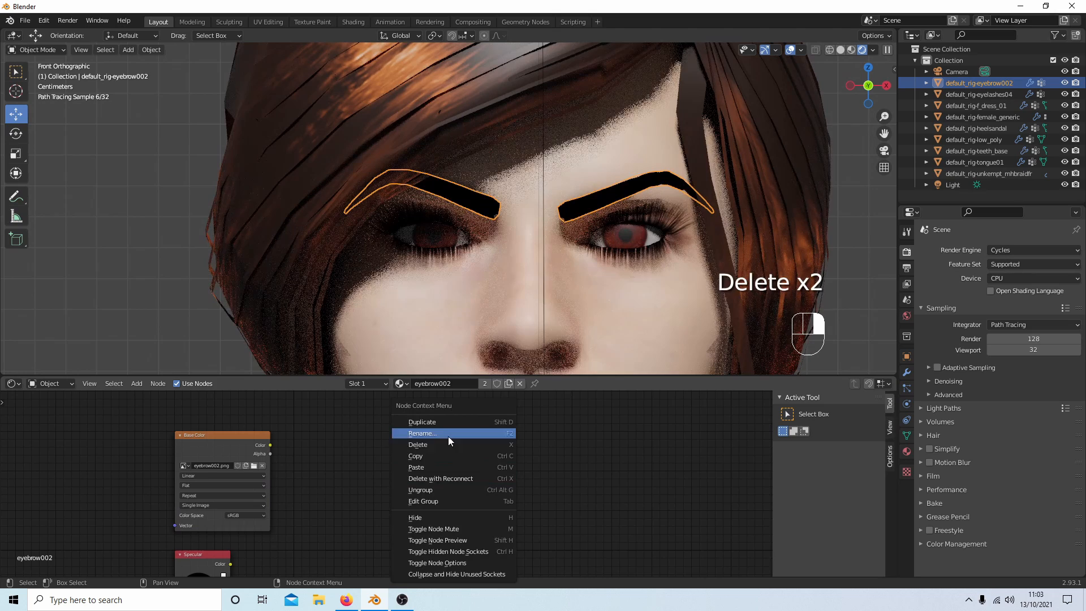
left_click(417, 443)
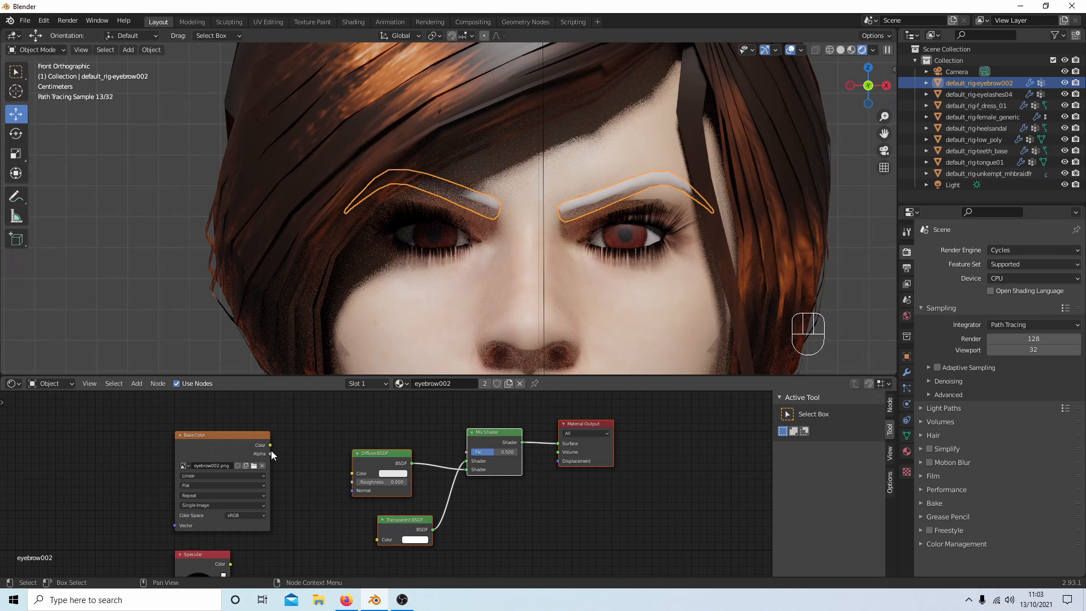
left_click_drag(270, 444, 350, 473)
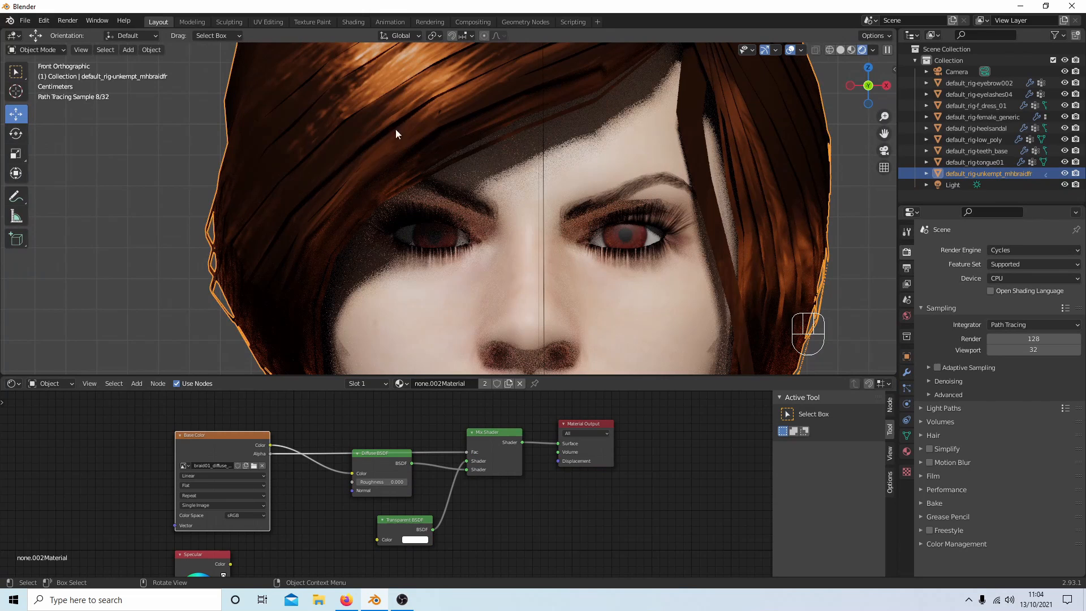
mouse_move(354, 101)
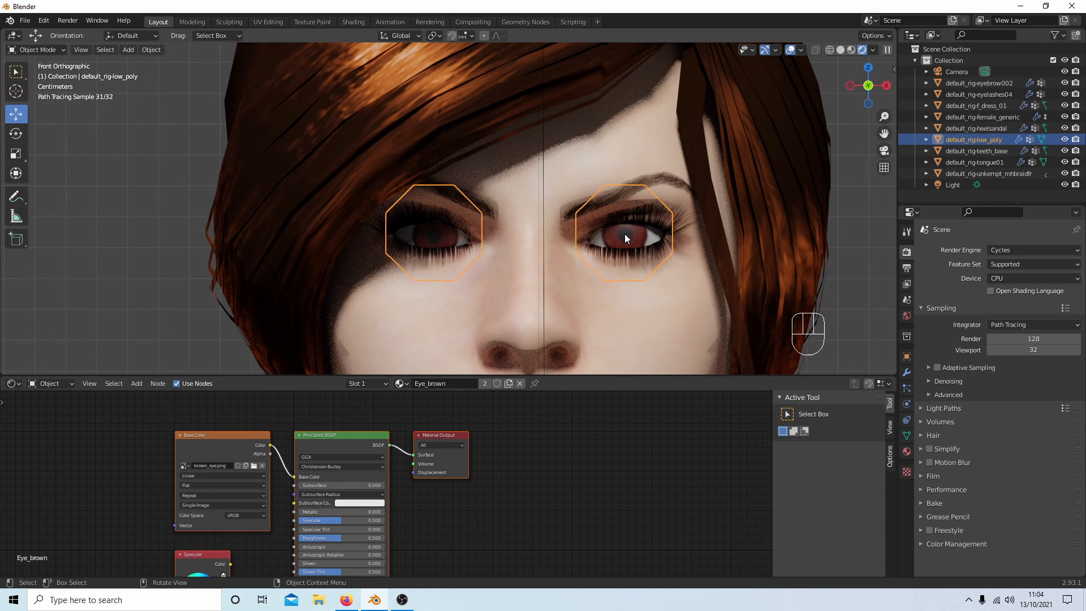
scroll("down", 3)
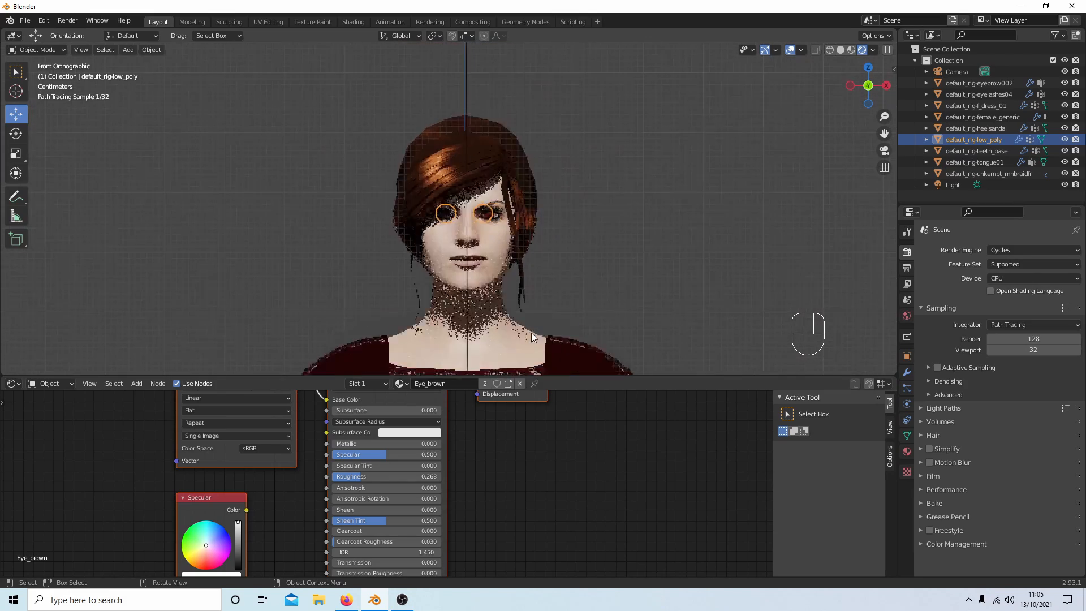
left_click_drag(533, 336, 493, 308)
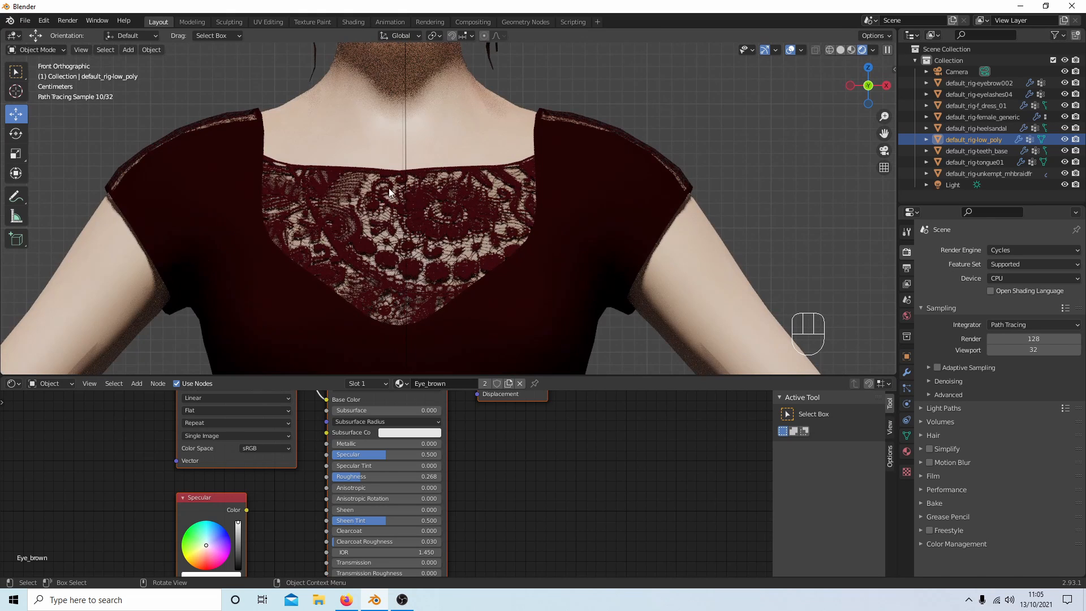
mouse_move(445, 273)
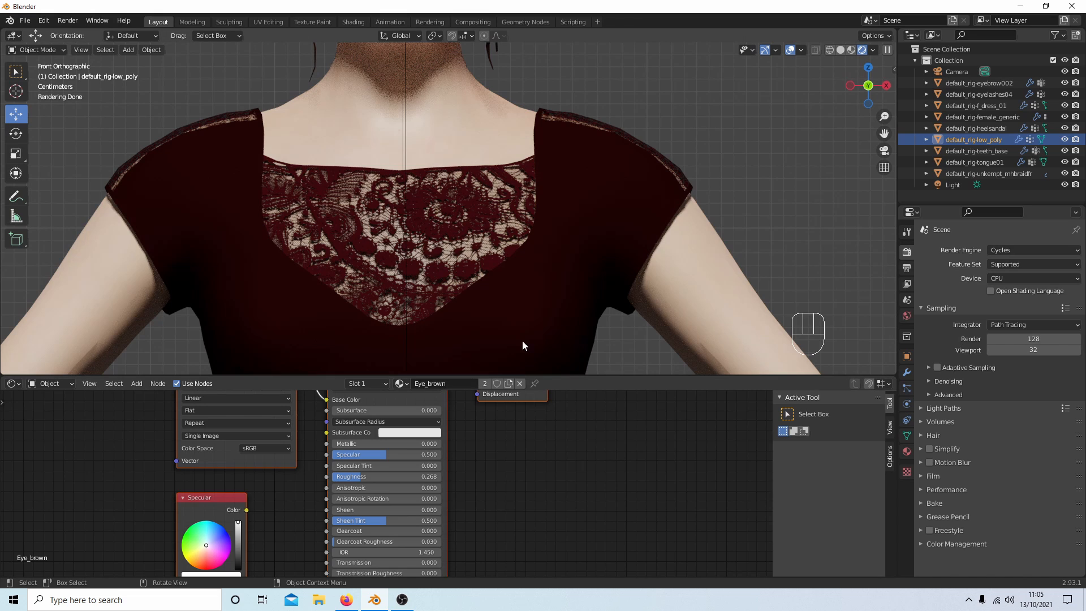
mouse_move(621, 236)
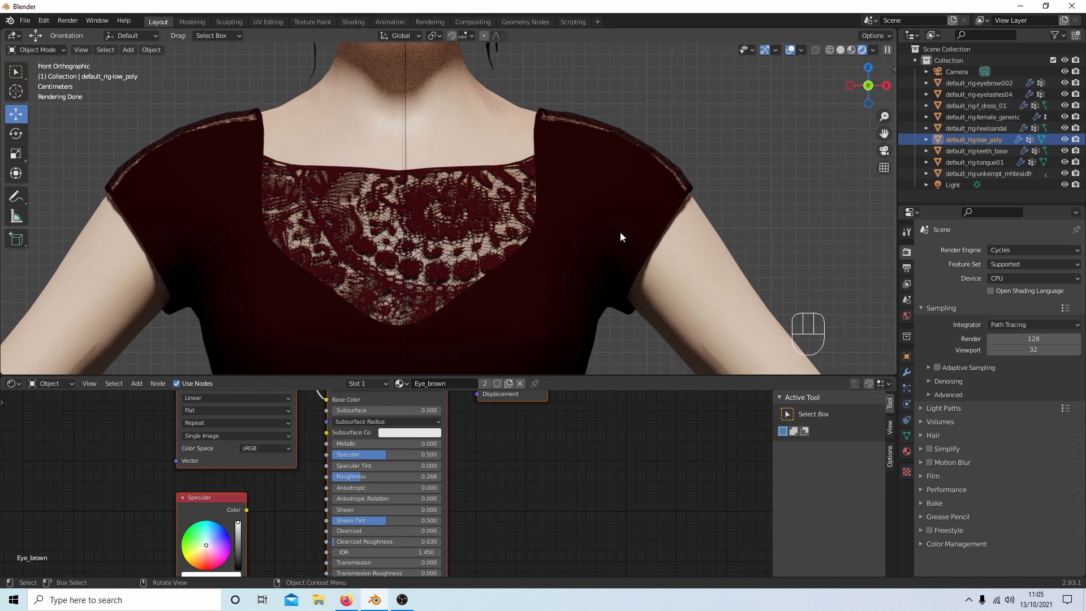